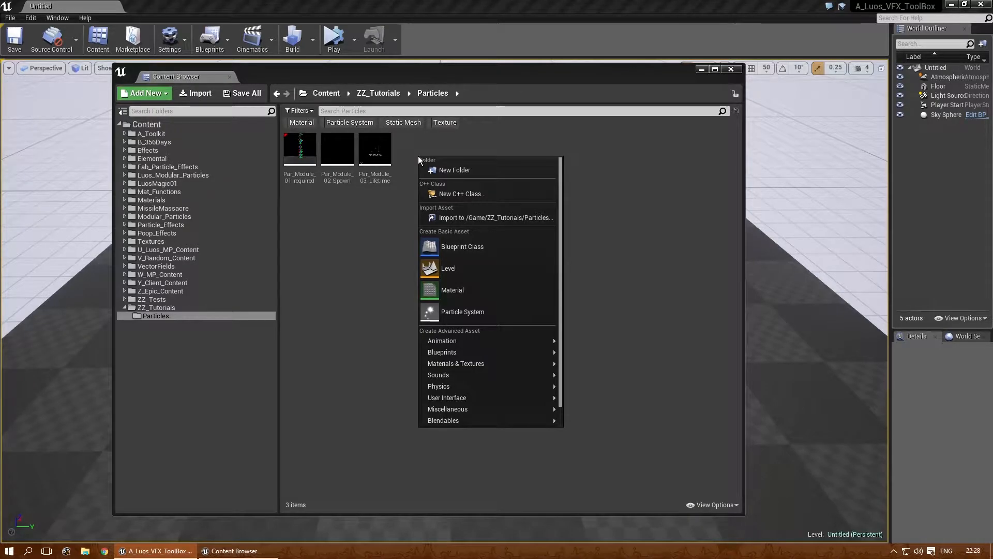
{"action": "mouse_move", "coordinate": [460, 246]}
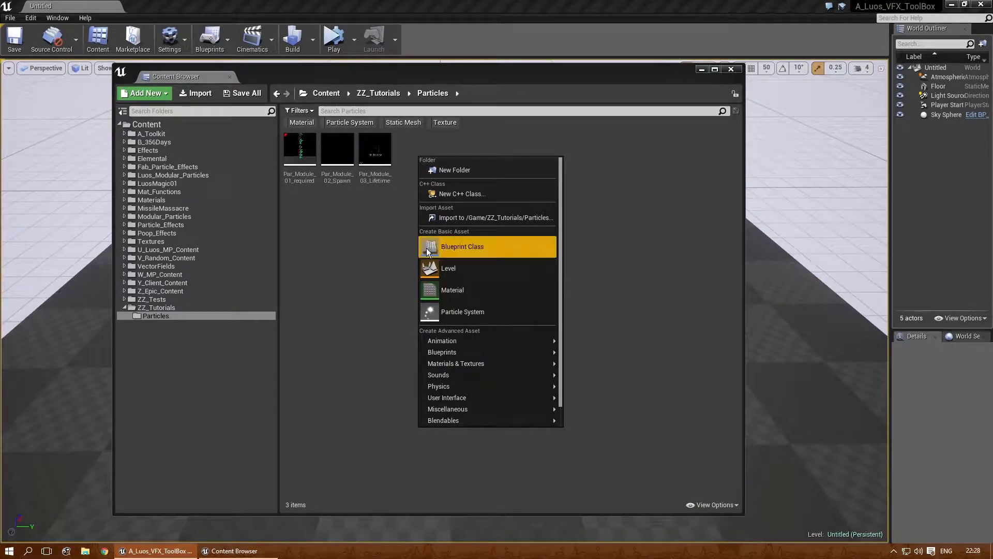
Create a new particle system asset named Par_Module_04_InitialSize.
{"action": "left_click", "coordinate": [462, 311]}
{"action": "type", "text": "ar_"}
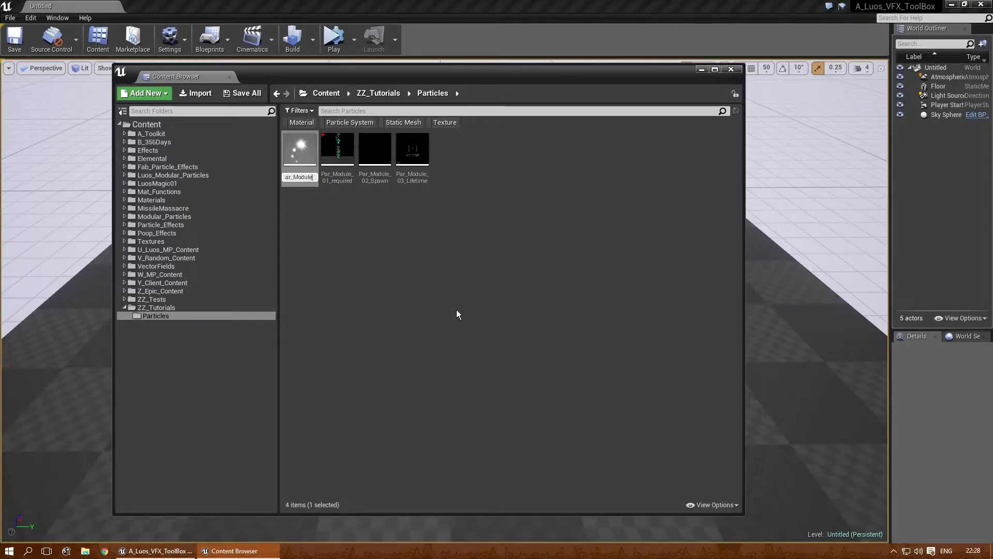
{"action": "type", "text": "Module_04_"}
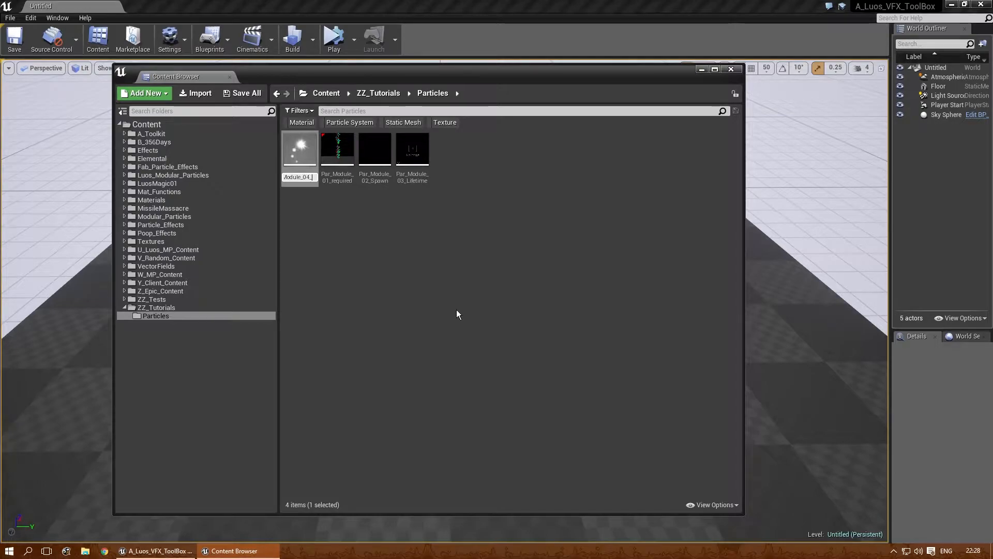
{"action": "type", "text": "04_Innitial"}
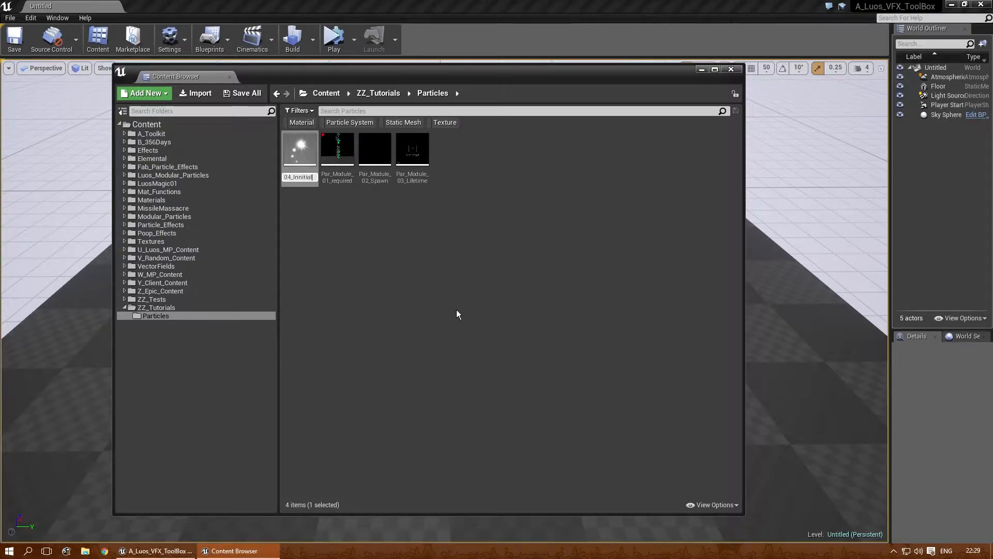
{"action": "type", "text": "nnitialSize"}
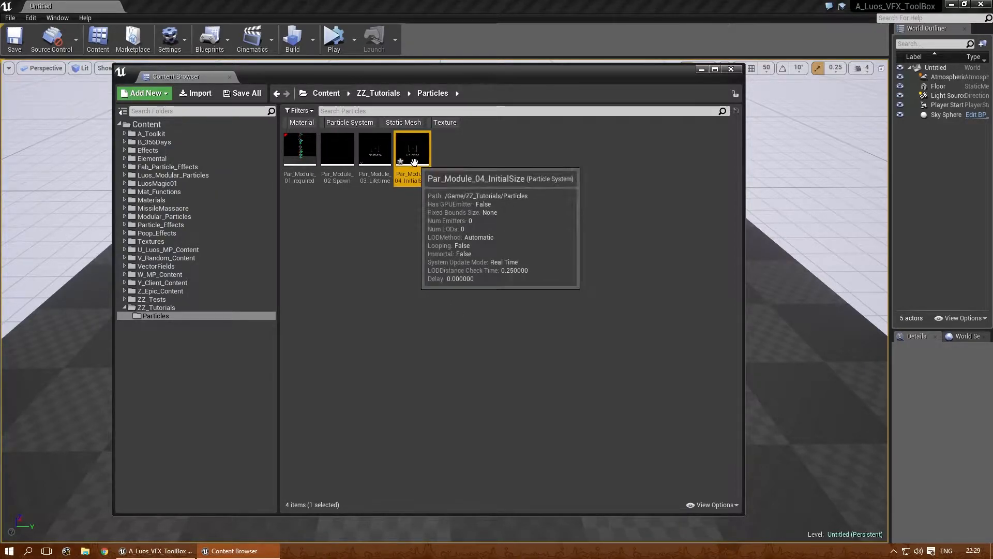
Open Par_Module_04_InitialSize and set the Initial Size start size to 100, 10, 10.
{"action": "double_click", "coordinate": [412, 147]}
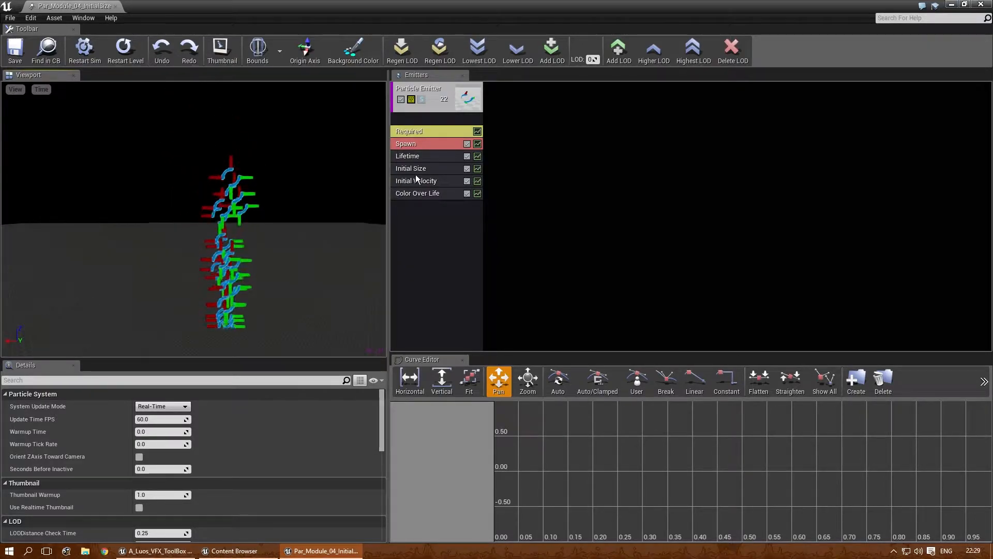
{"action": "left_click", "coordinate": [410, 168]}
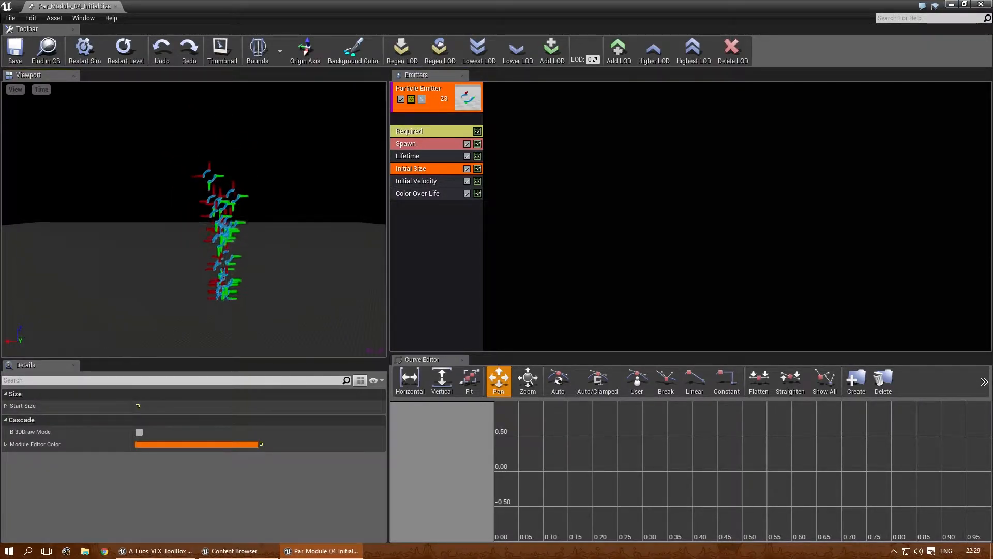
{"action": "left_click", "coordinate": [5, 406]}
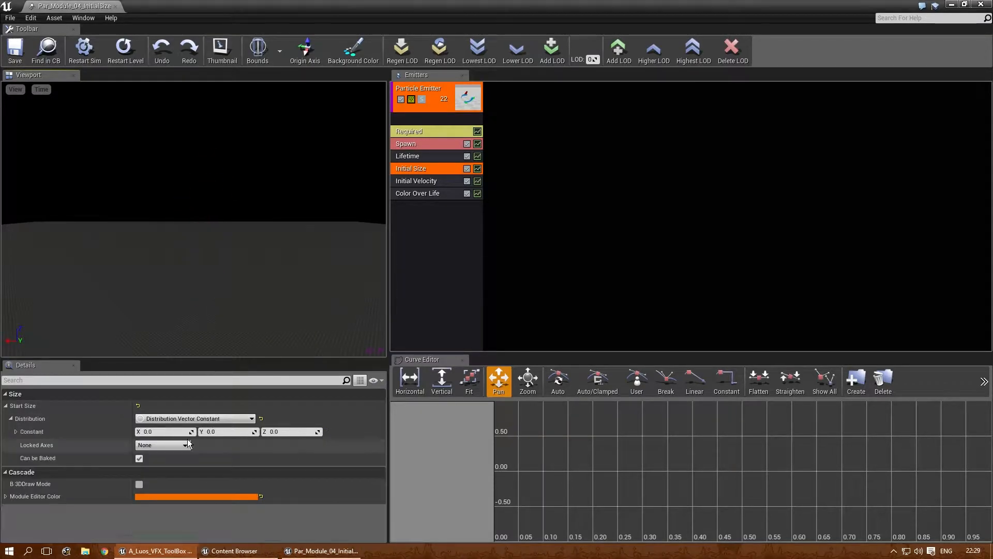
{"action": "type", "text": "10.0"}
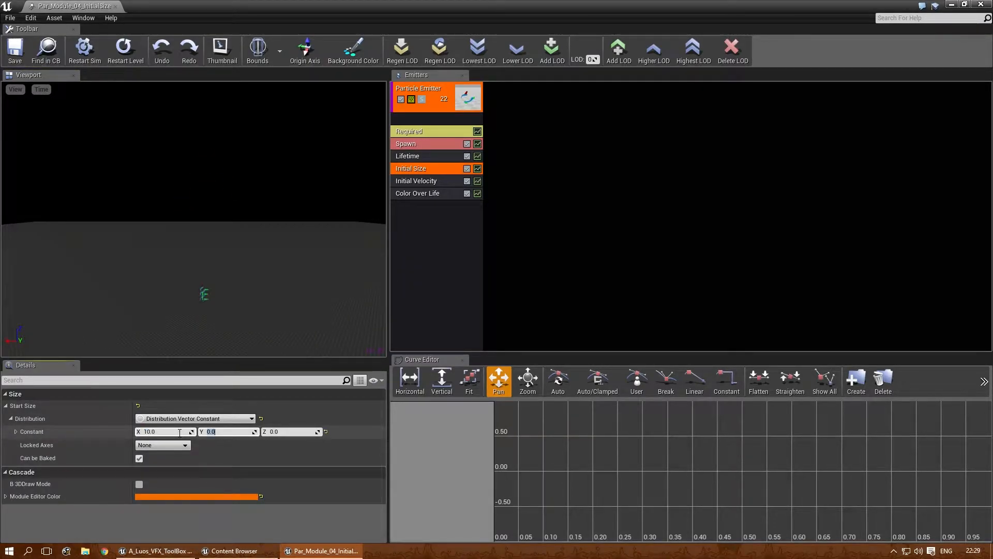
{"action": "type", "text": "10.0"}
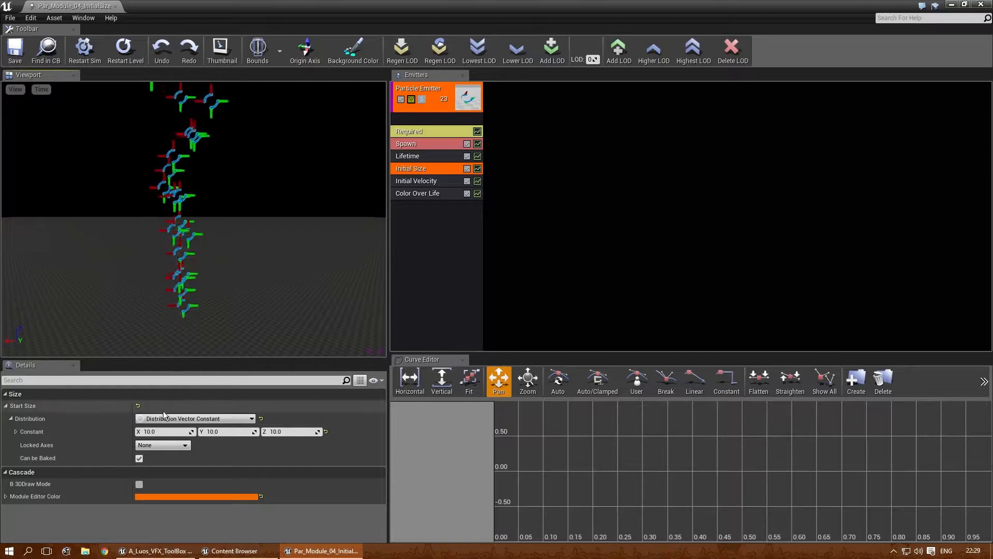
{"action": "type", "text": "100"}
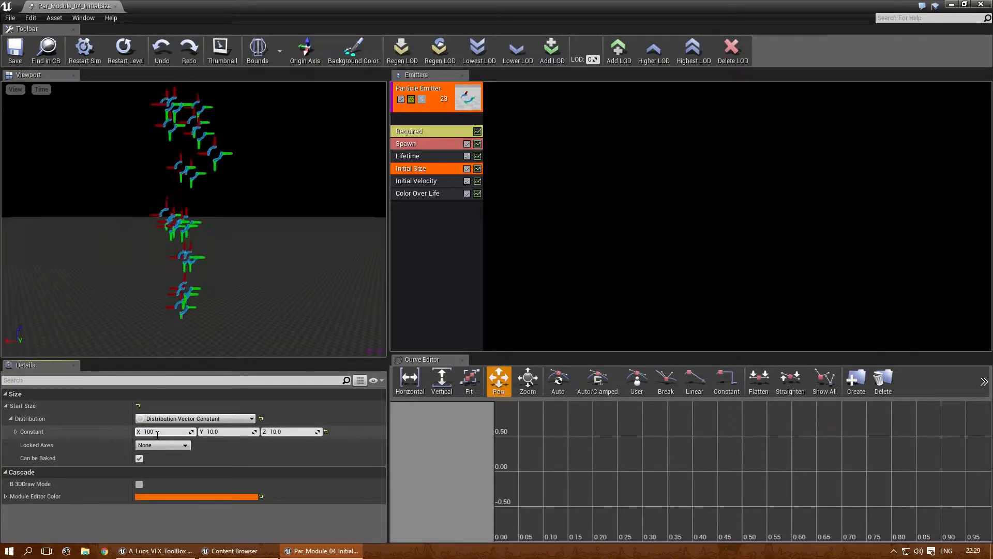
{"action": "type", "text": "100.0"}
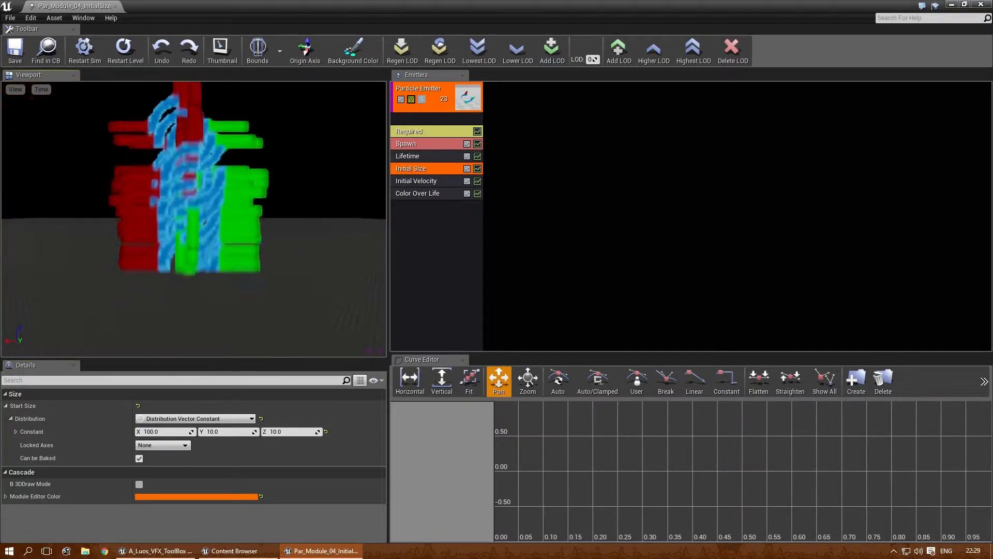
{"action": "left_click", "coordinate": [409, 131]}
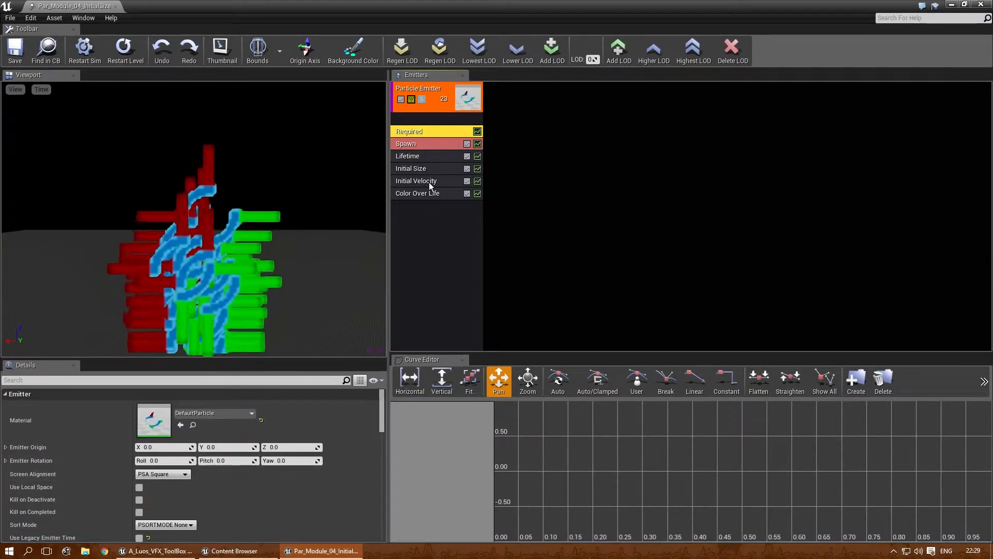
Set the emitter's Screen Alignment to PSA Rectangle.
{"action": "left_click", "coordinate": [416, 168]}
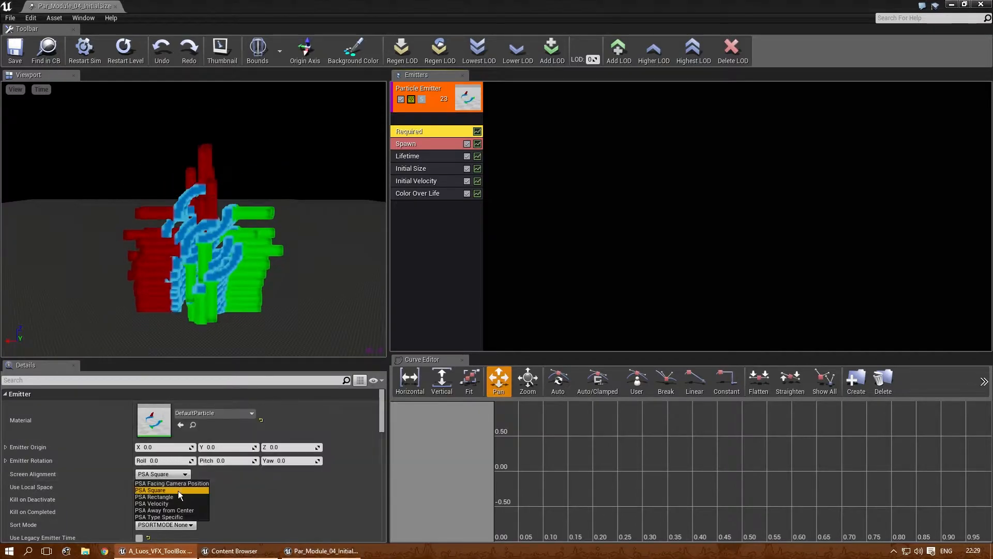
{"action": "left_click", "coordinate": [153, 497]}
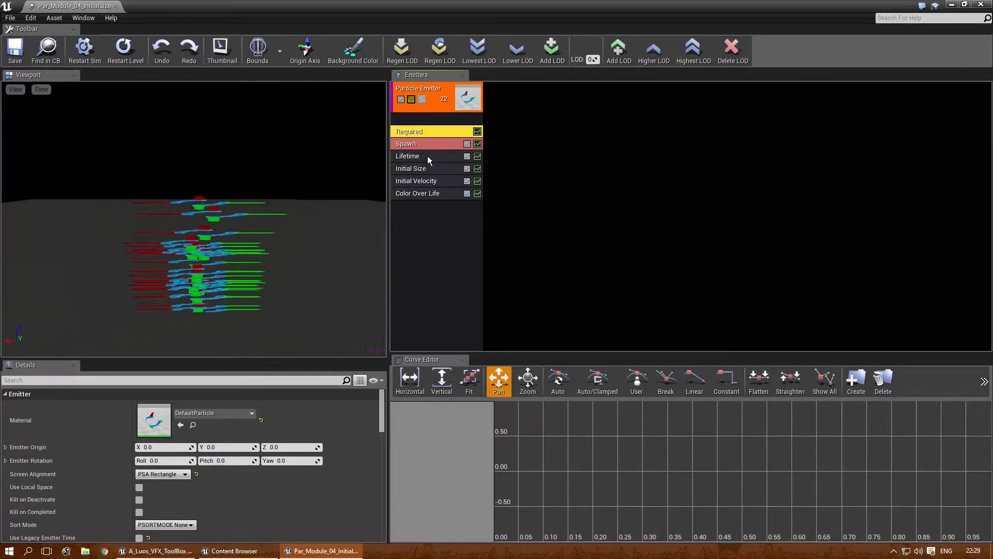
{"action": "left_click", "coordinate": [412, 168]}
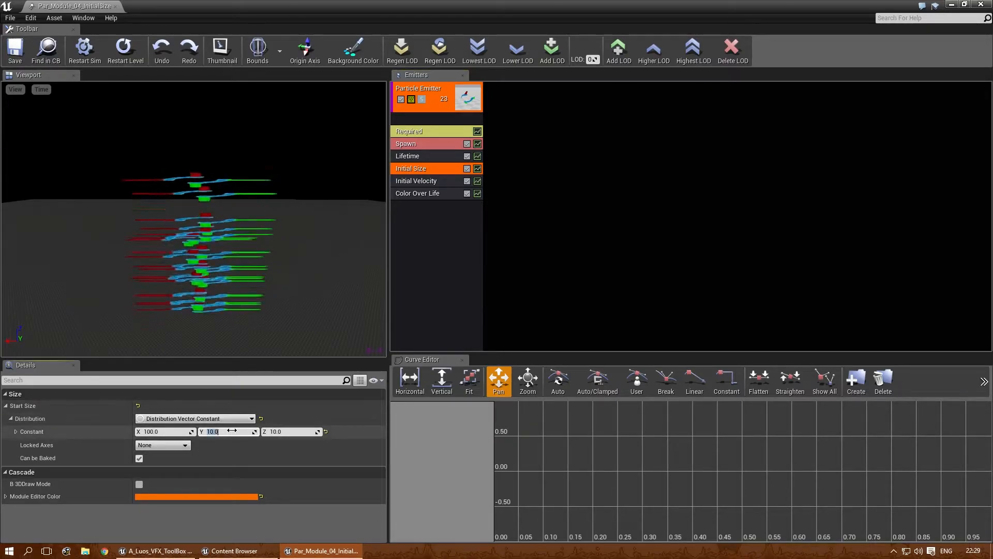
Change the Initial Size start size to 10, 100, 10.
{"action": "type", "text": "50.0"}
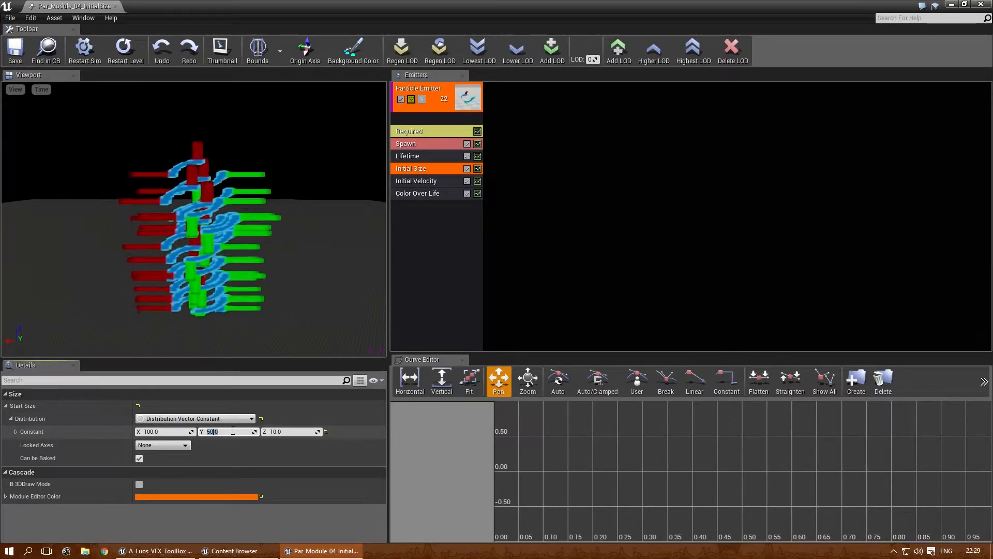
{"action": "type", "text": "100.0"}
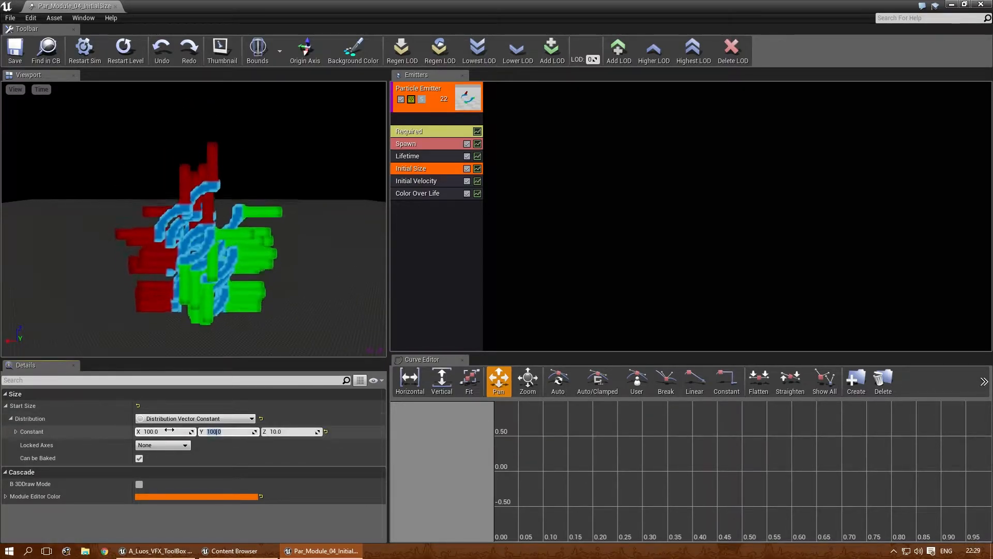
{"action": "type", "text": "10.0"}
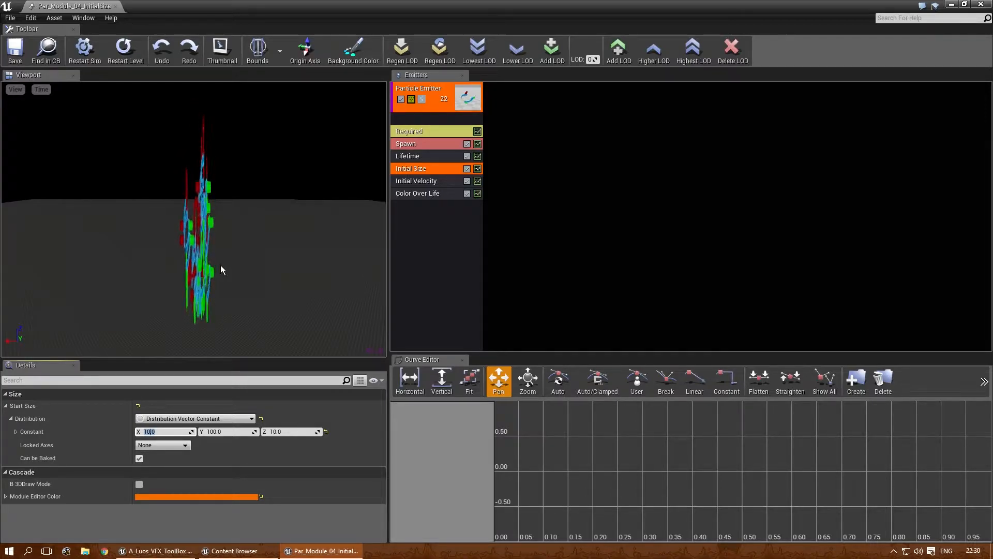
{"action": "type", "text": "10.0"}
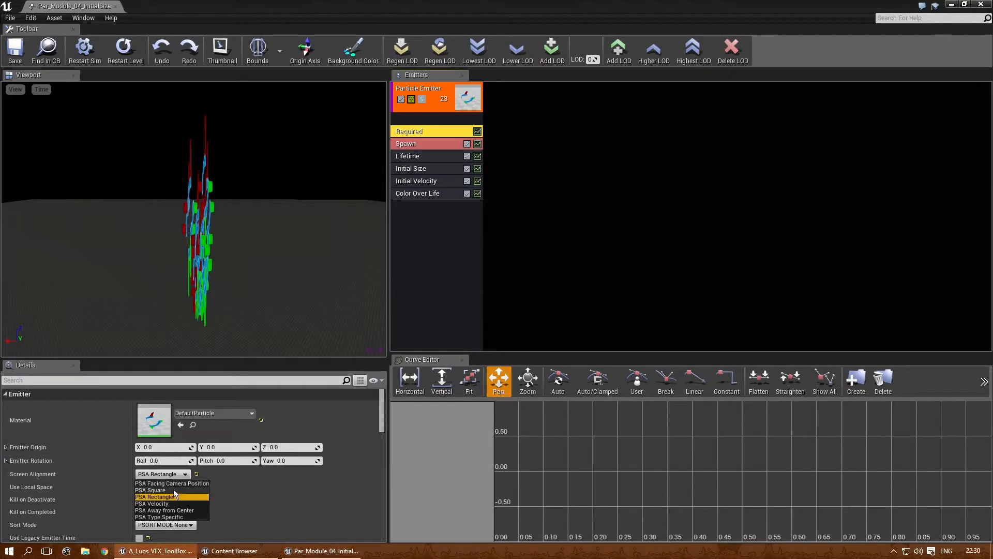
{"action": "left_click", "coordinate": [410, 168]}
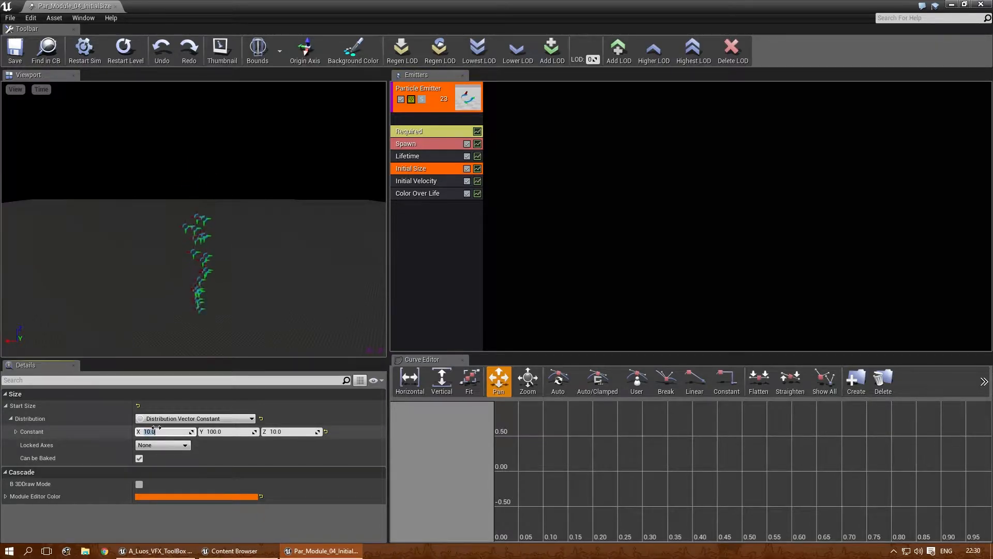
{"action": "type", "text": "50.0"}
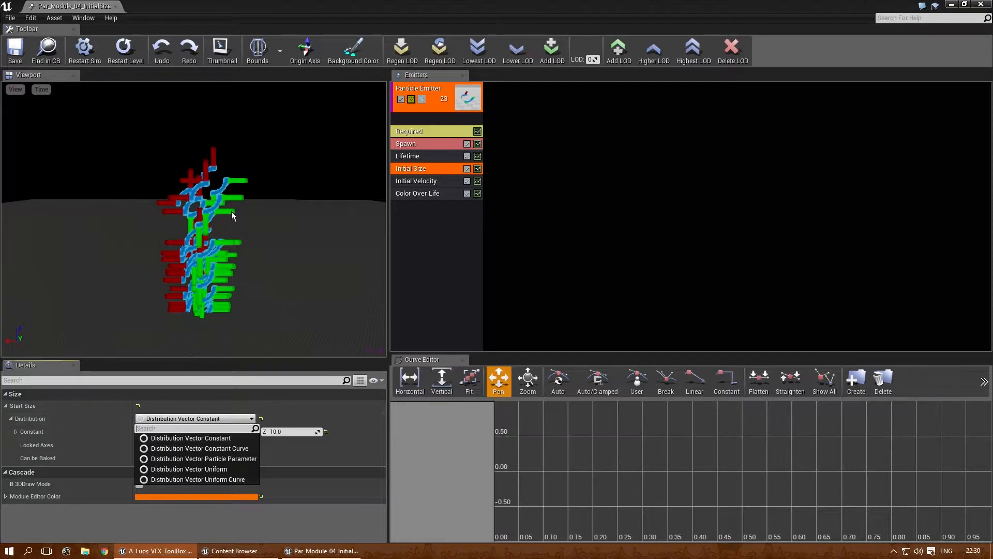
{"action": "mouse_move", "coordinate": [228, 458]}
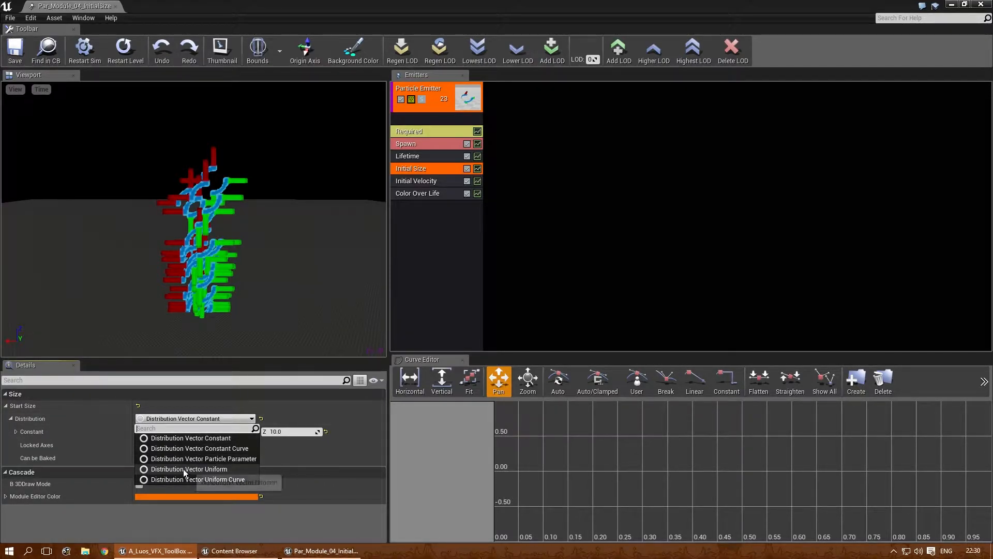
Make start size Distribution Vector Uniform with max 100, 100, 10 and min 10, 10, 10.
{"action": "left_click", "coordinate": [189, 469]}
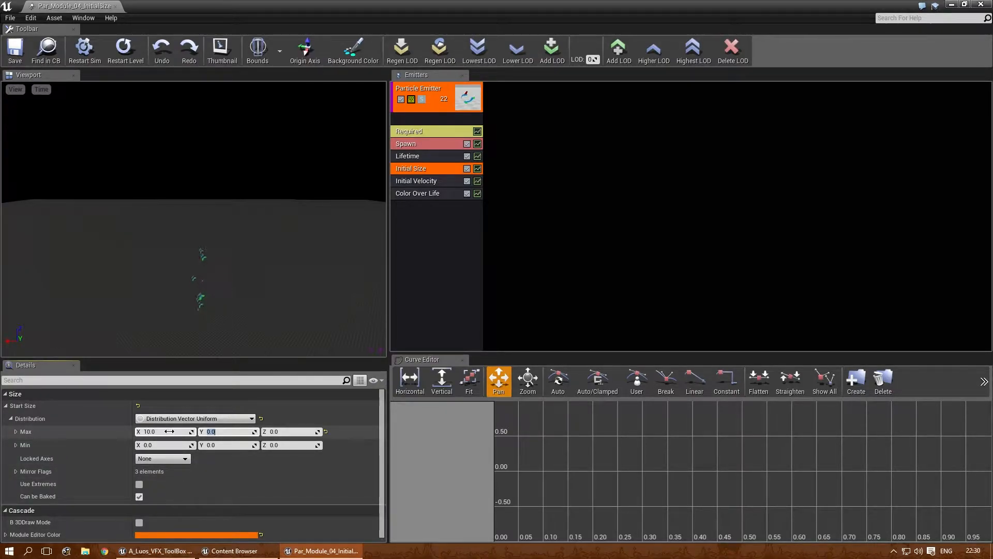
{"action": "type", "text": "100"}
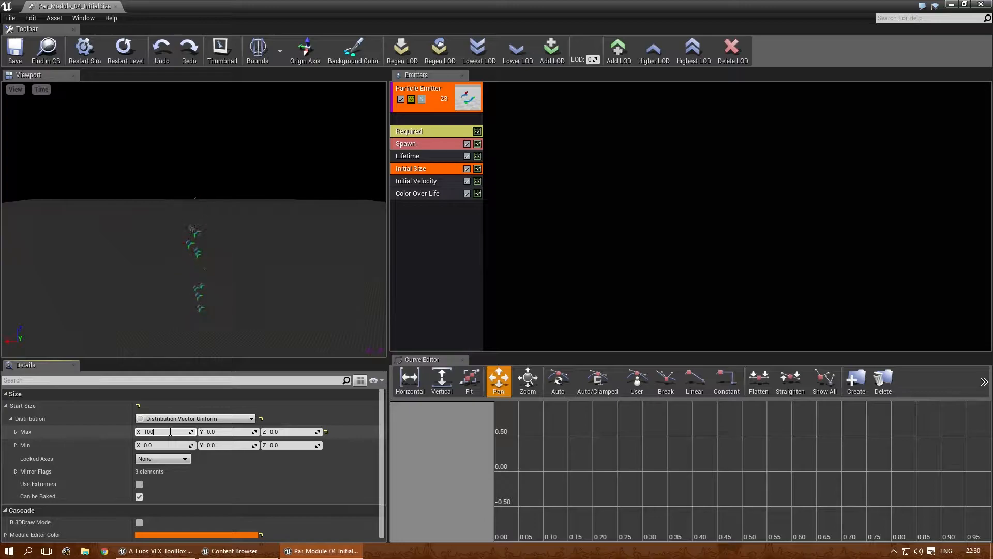
{"action": "type", "text": "100.0"}
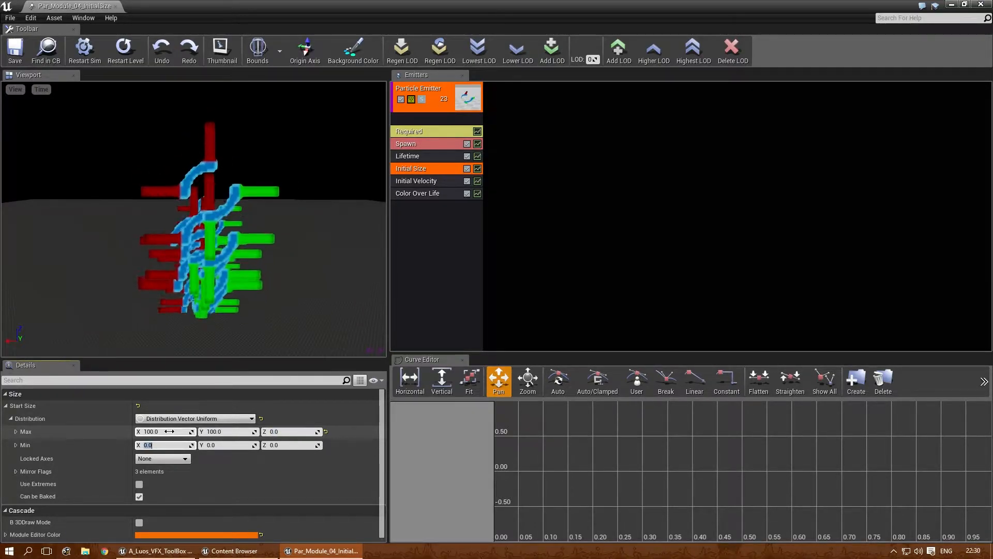
{"action": "type", "text": "1.0"}
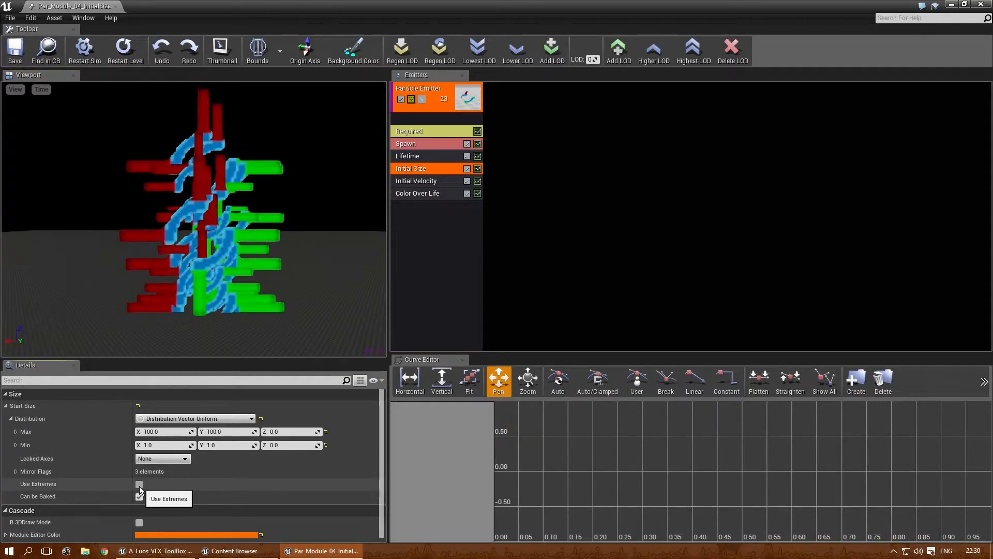
{"action": "left_click", "coordinate": [139, 483]}
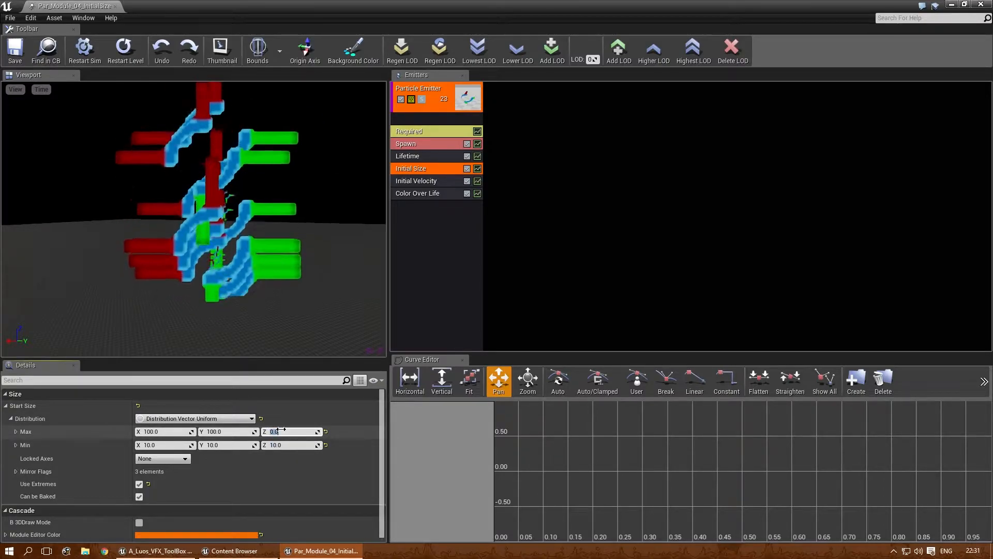
{"action": "type", "text": "10.0"}
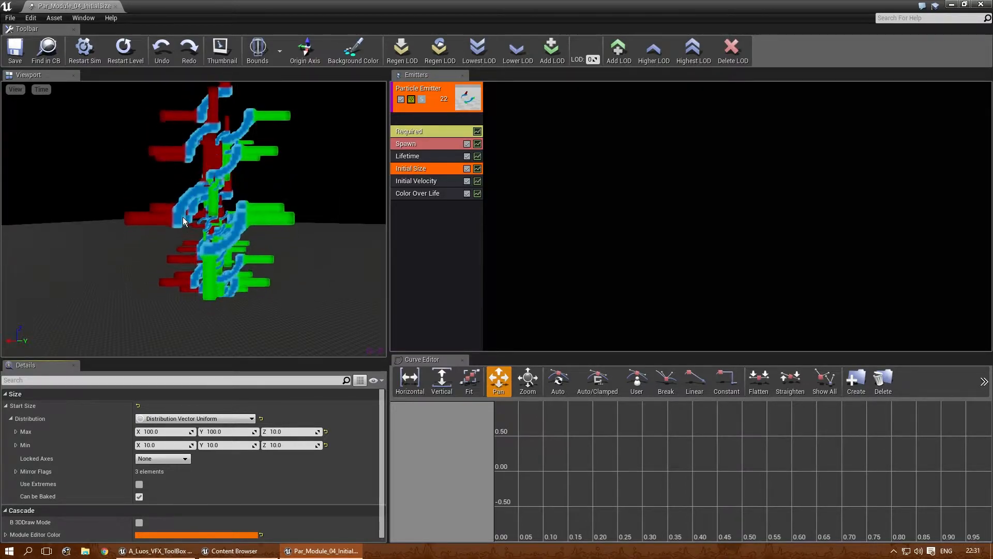
Replace the Initial Size module with an Initial Size (Seed) module.
{"action": "left_click", "coordinate": [195, 418]}
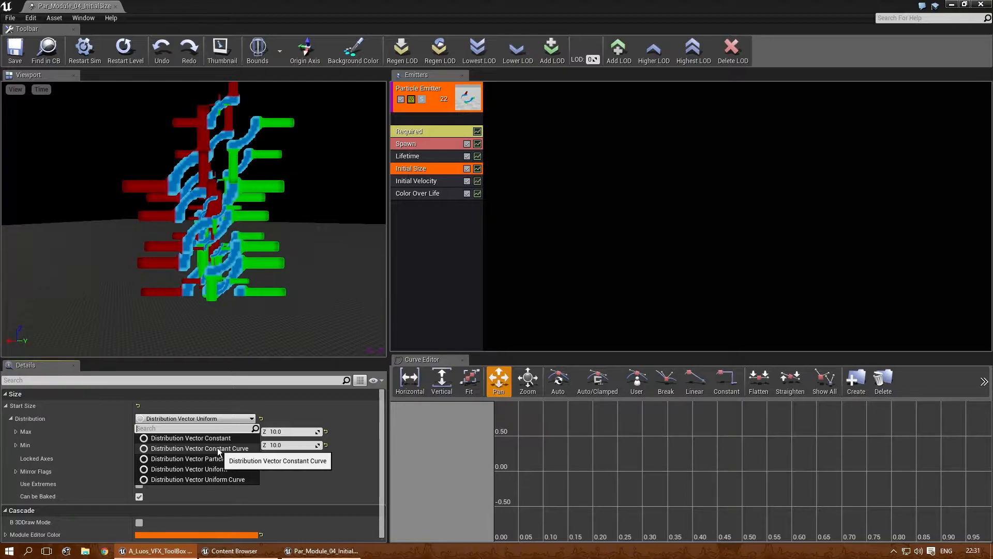
{"action": "mouse_move", "coordinate": [198, 480]}
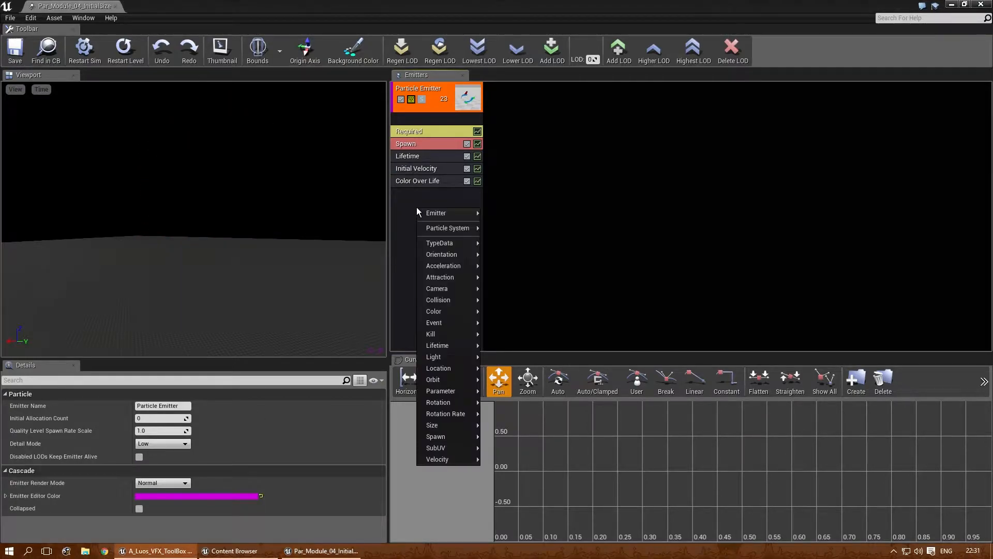
{"action": "mouse_move", "coordinate": [436, 213]}
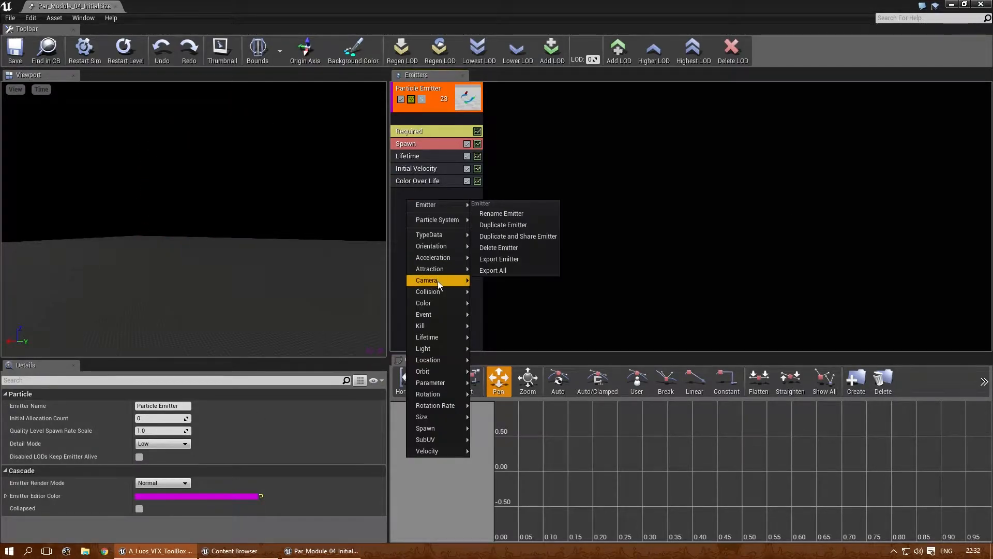
{"action": "mouse_move", "coordinate": [443, 268]}
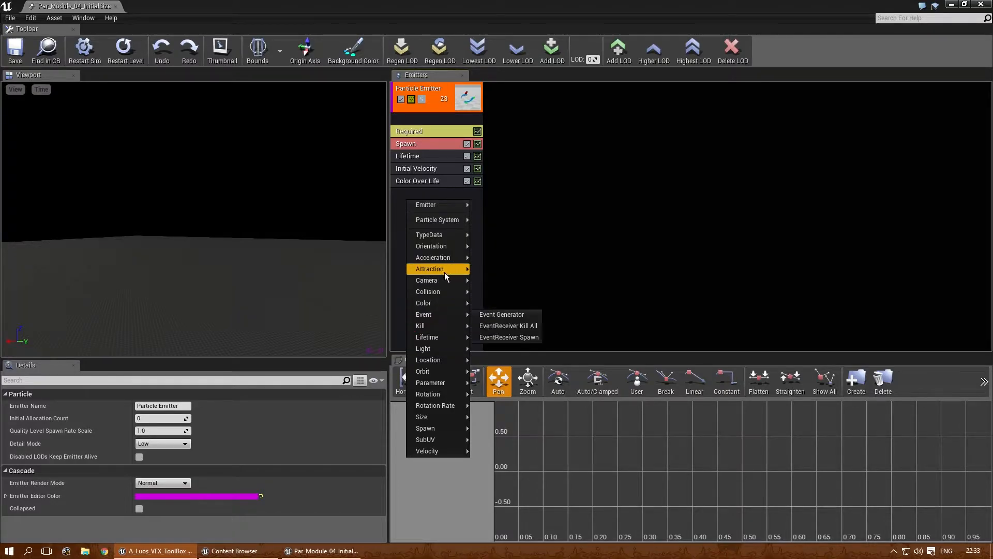
{"action": "mouse_move", "coordinate": [422, 415]}
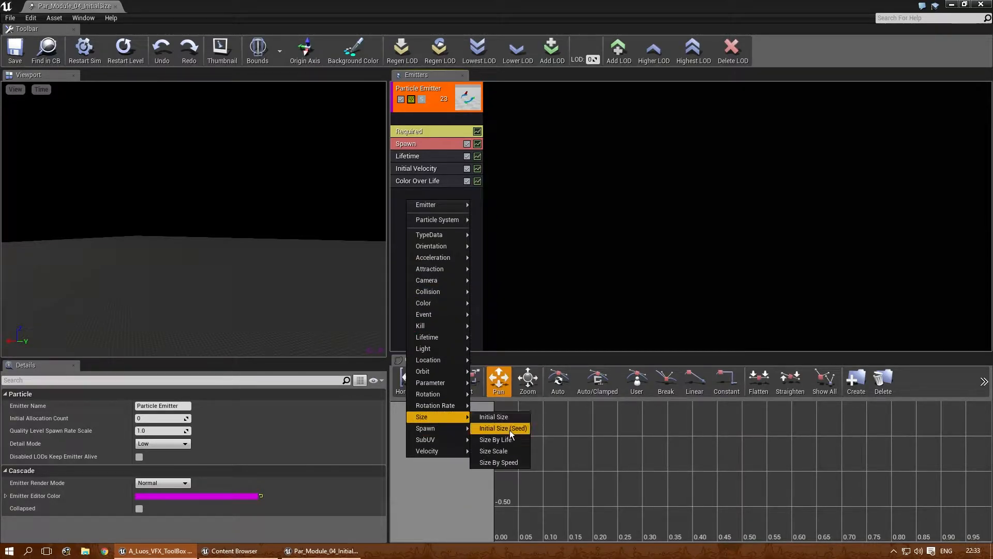
{"action": "left_click", "coordinate": [500, 428]}
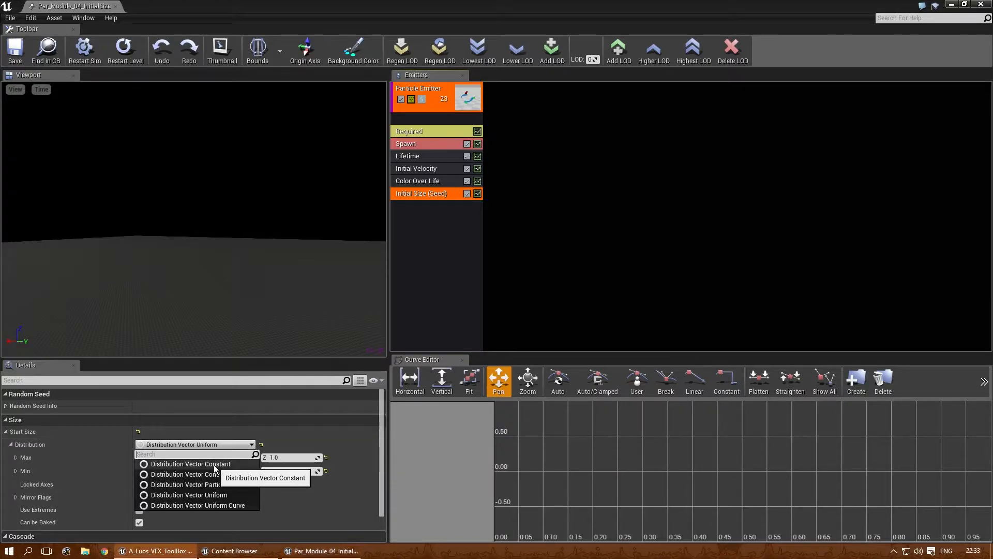
Set the seeded start size to Distribution Vector Uniform with max 100.0 and min 10.0.
{"action": "left_click", "coordinate": [190, 463]}
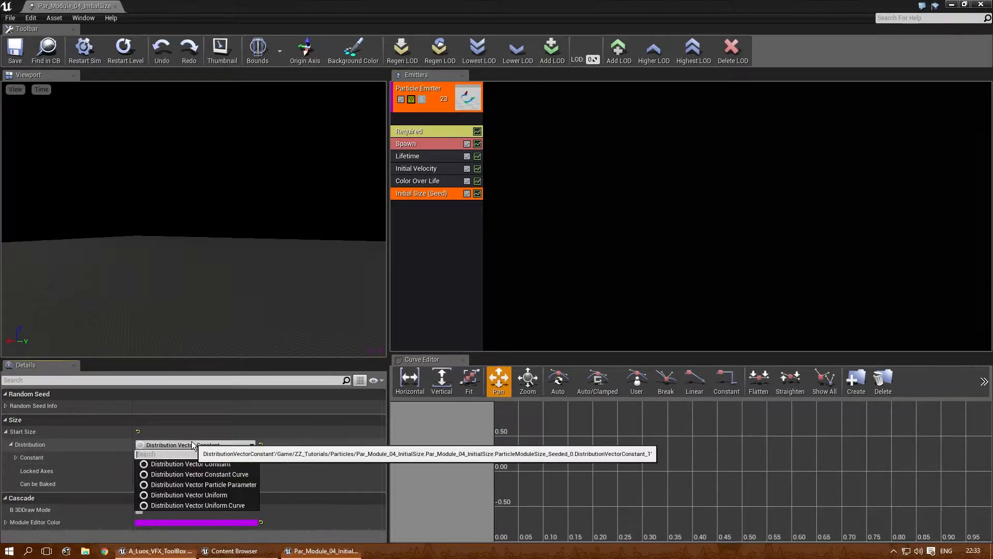
{"action": "left_click", "coordinate": [188, 494]}
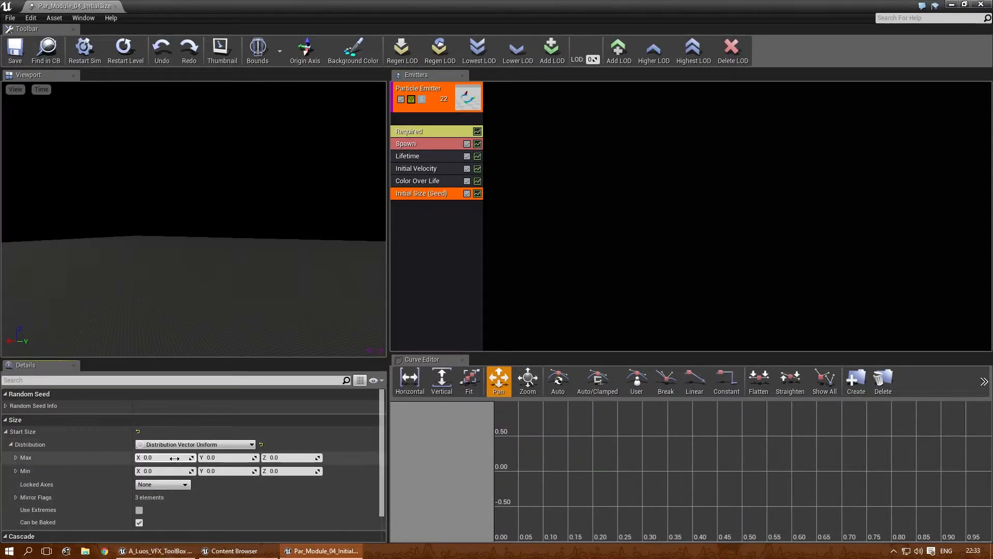
{"action": "type", "text": "100.0"}
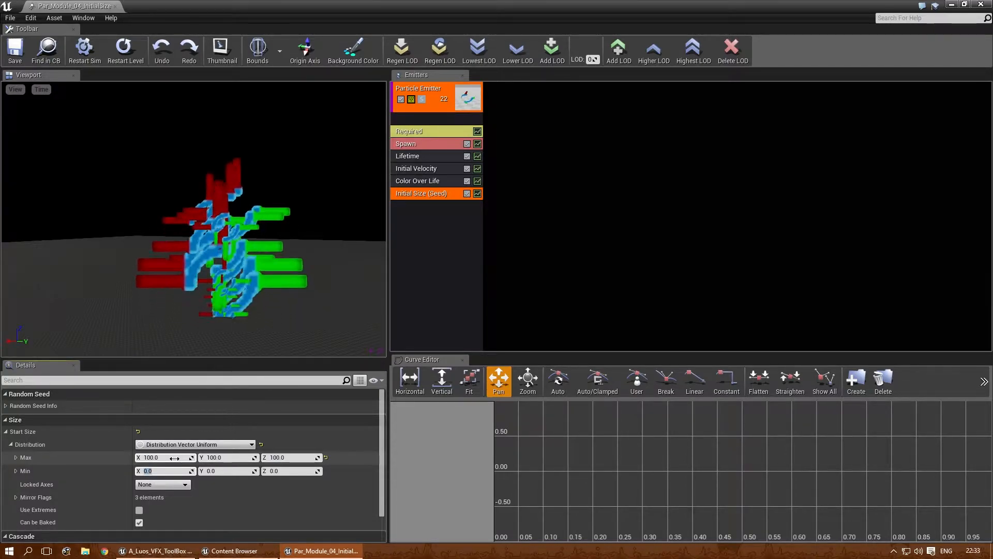
{"action": "type", "text": "10.0"}
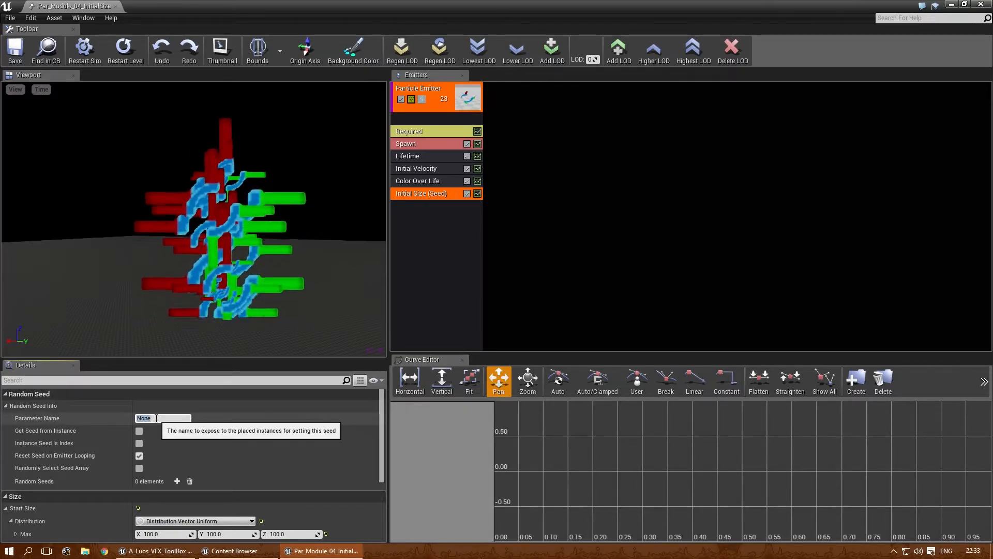
Name the emitter Sparks and the Initial Size (Seed) parameter Sparks_Size.
{"action": "left_click", "coordinate": [419, 88]}
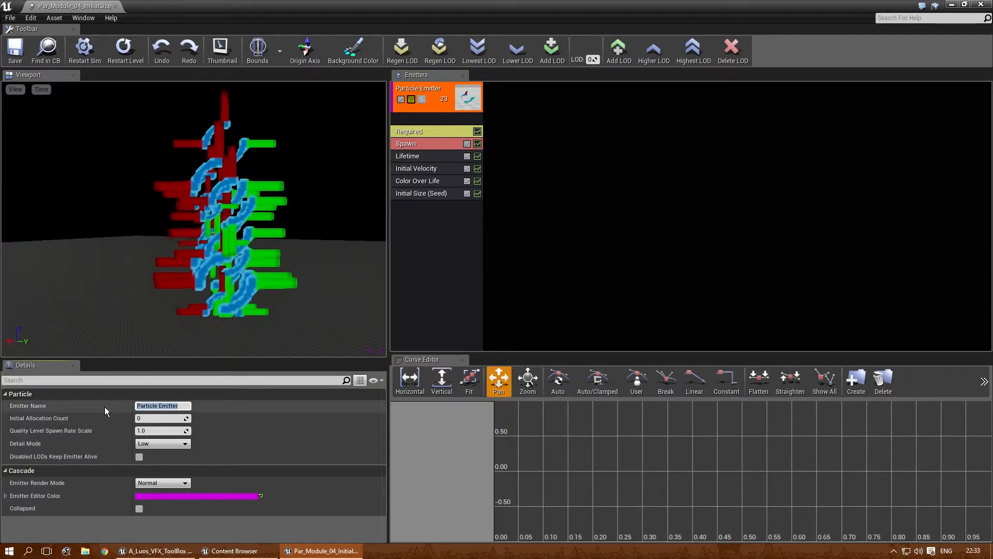
{"action": "type", "text": "Sparks"}
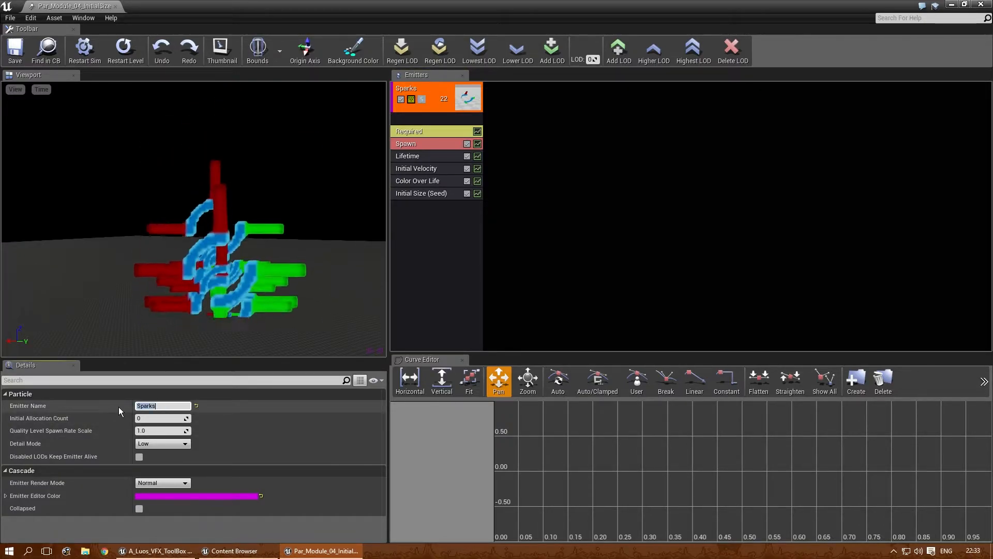
{"action": "left_click", "coordinate": [421, 193]}
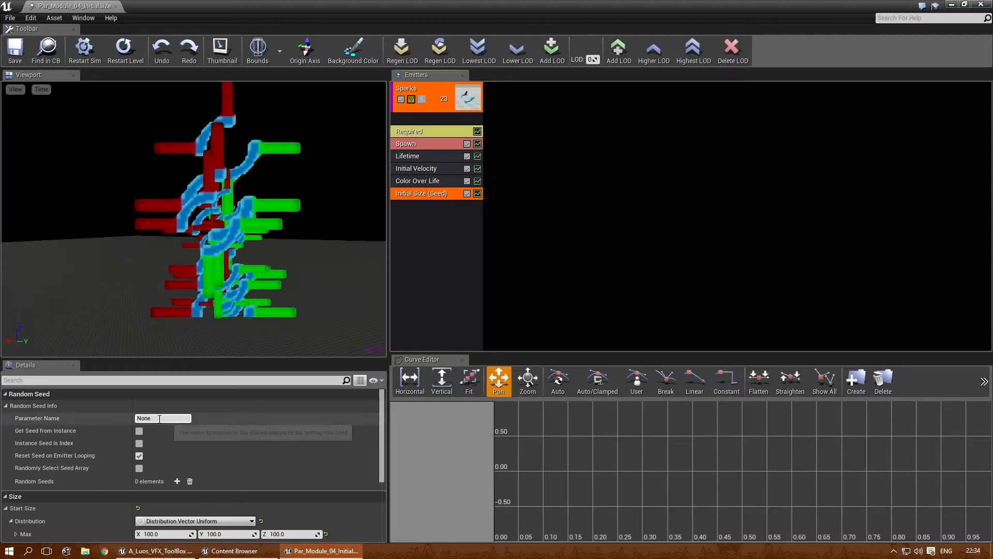
{"action": "type", "text": "Sparks_Size"}
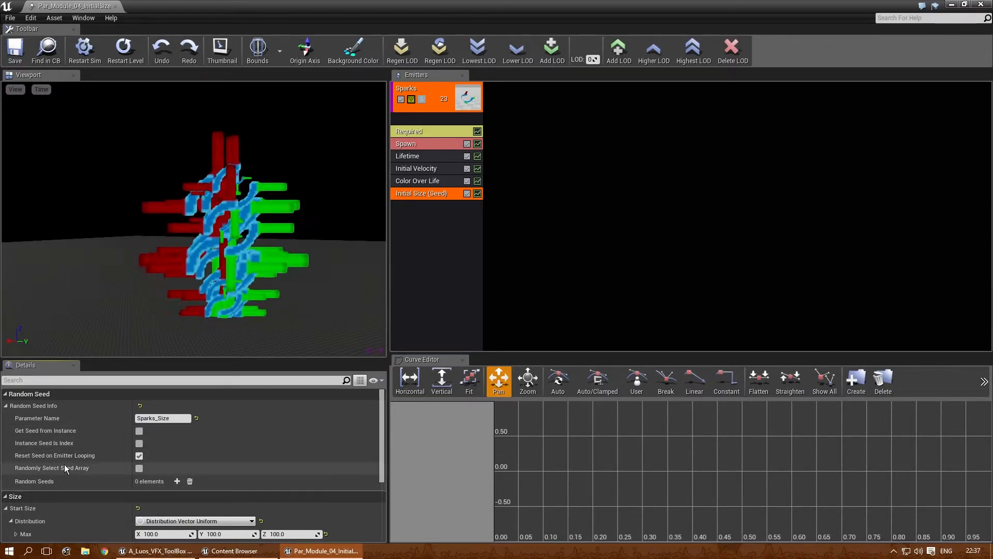
{"action": "mouse_move", "coordinate": [44, 443]}
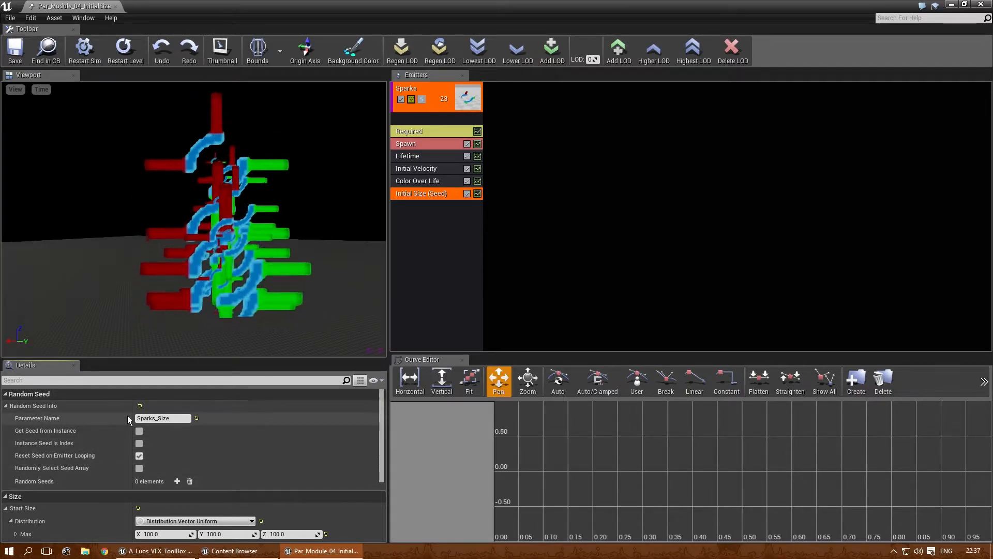
{"action": "mouse_move", "coordinate": [162, 418]}
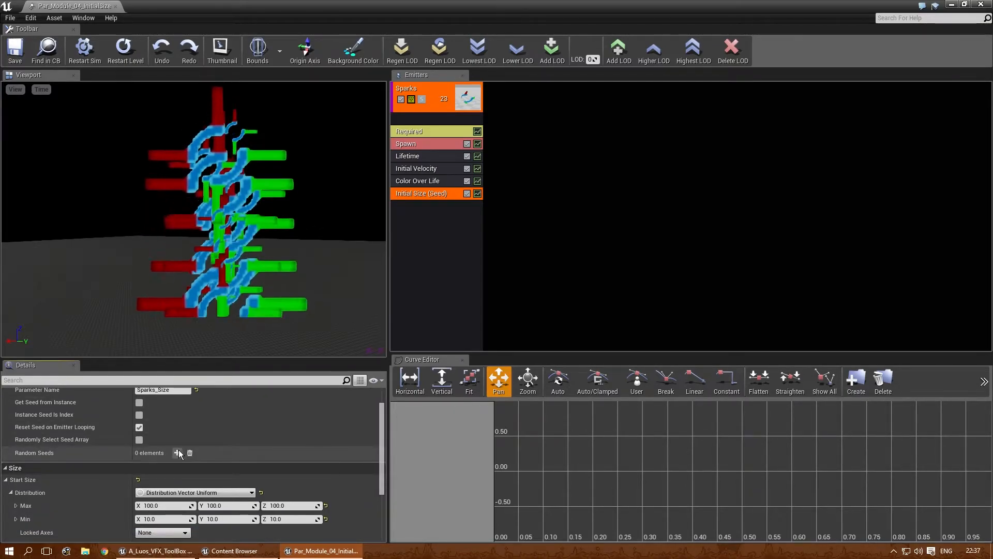
Add test random seed entries, restart the preview, then clear the seed array.
{"action": "left_click", "coordinate": [177, 453]}
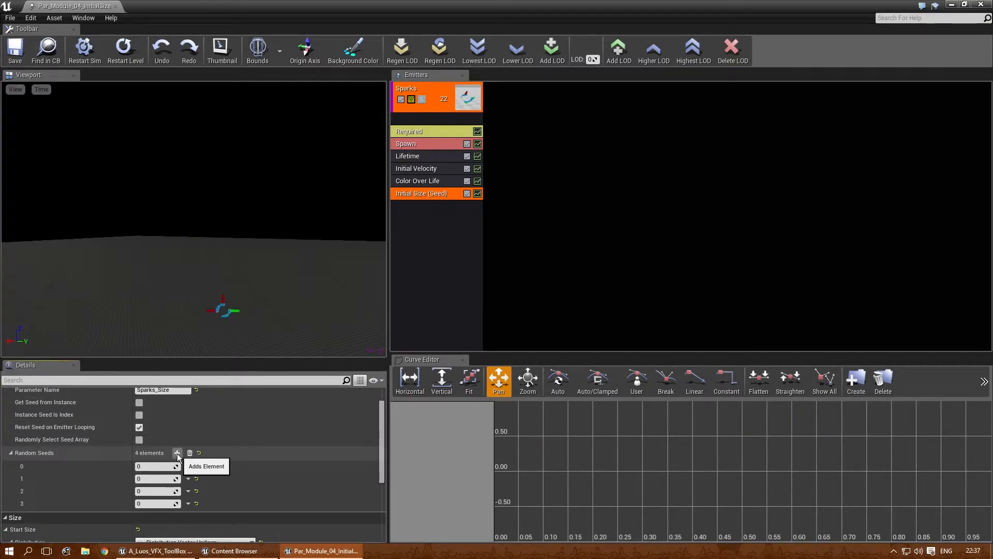
{"action": "left_click", "coordinate": [177, 452]}
{"action": "type", "text": "6"}
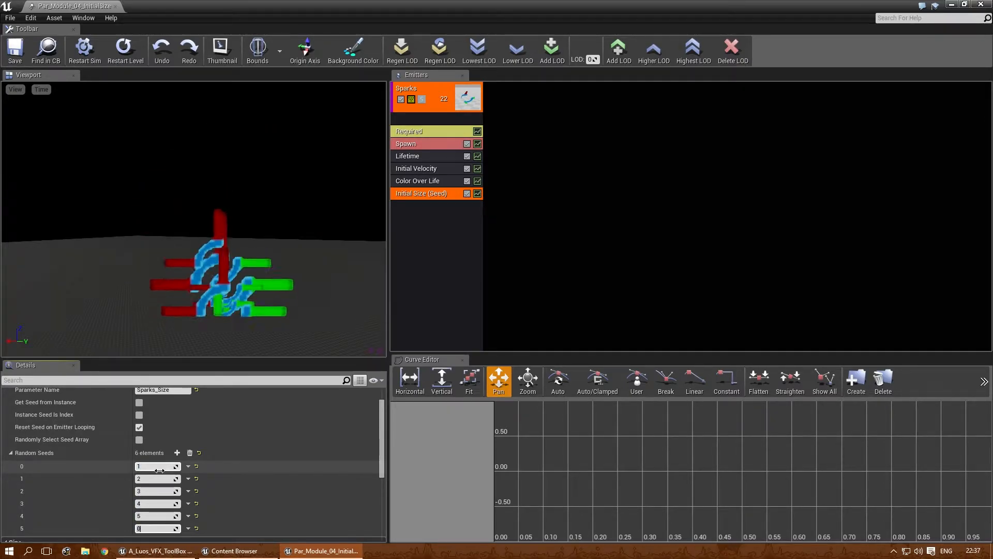
{"action": "mouse_move", "coordinate": [161, 389]}
{"action": "type", "text": "7"}
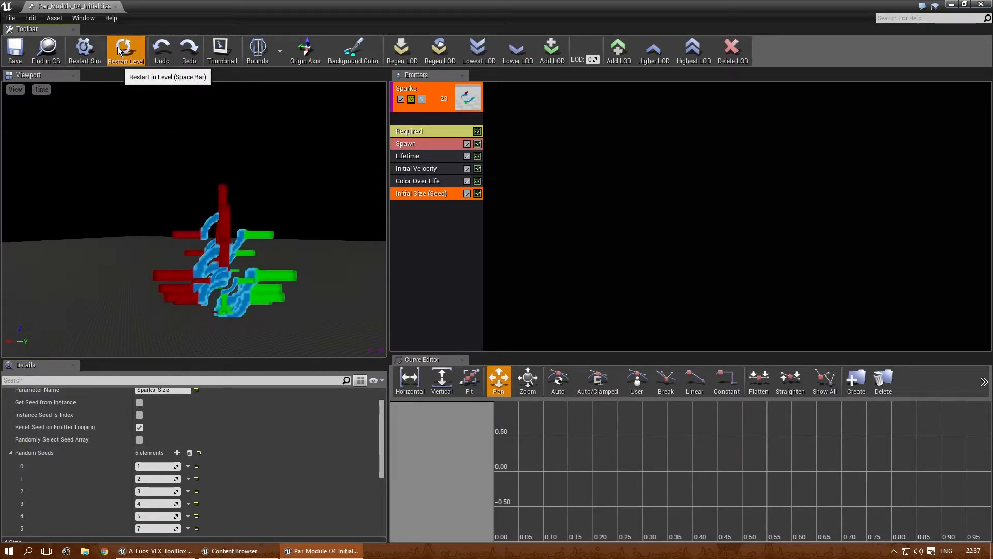
{"action": "left_click", "coordinate": [125, 48]}
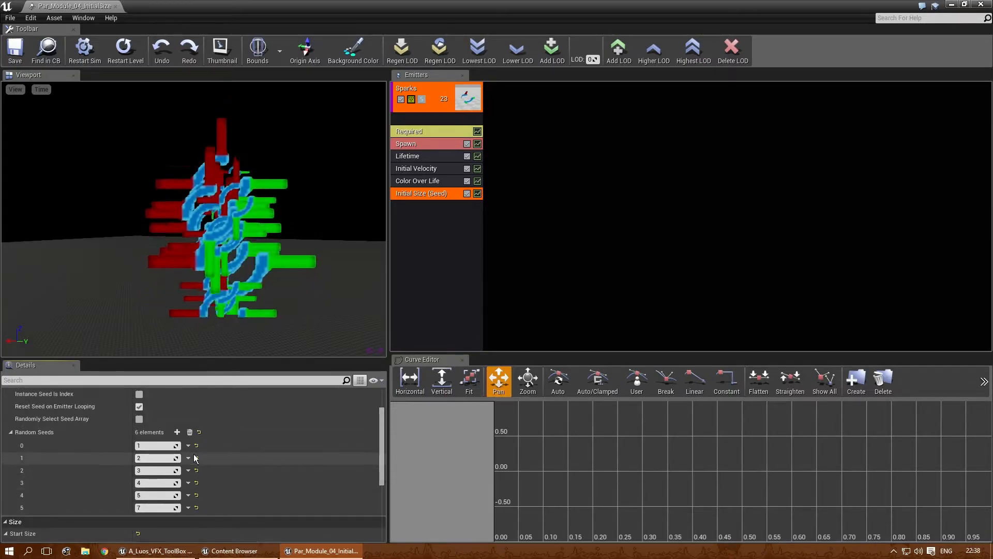
{"action": "left_click", "coordinate": [157, 445]}
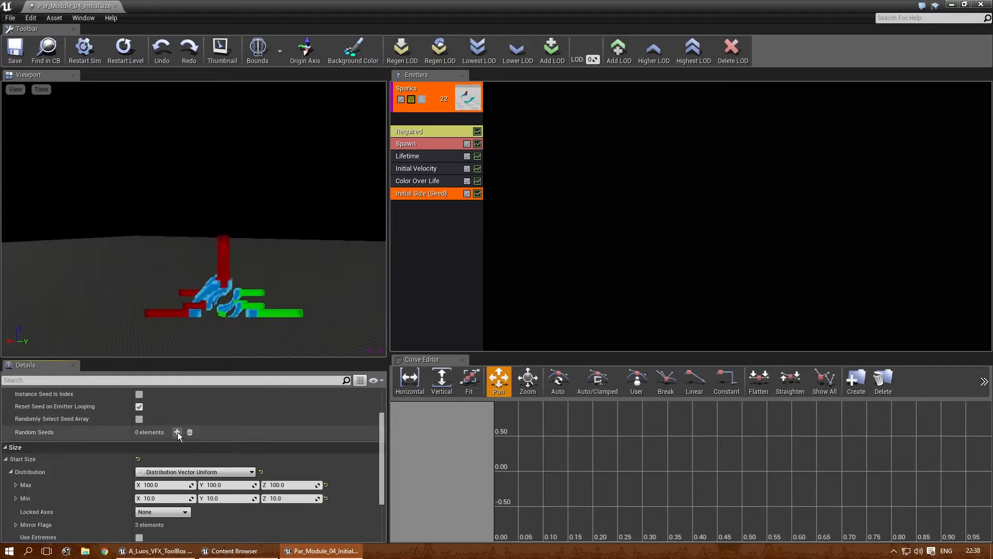
Add one random seed entry and set the Spawn rate constant to 1.0.
{"action": "left_click", "coordinate": [177, 432]}
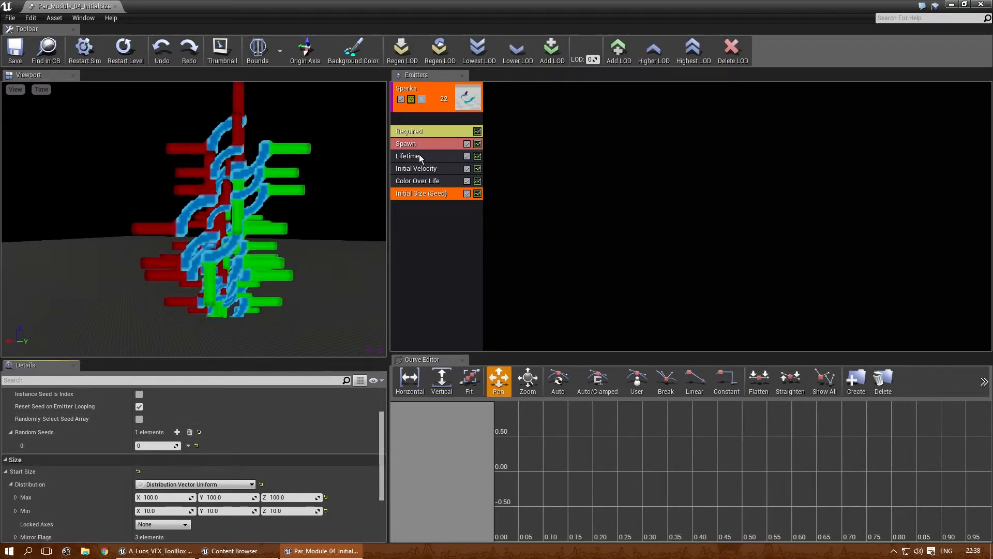
{"action": "left_click", "coordinate": [405, 144]}
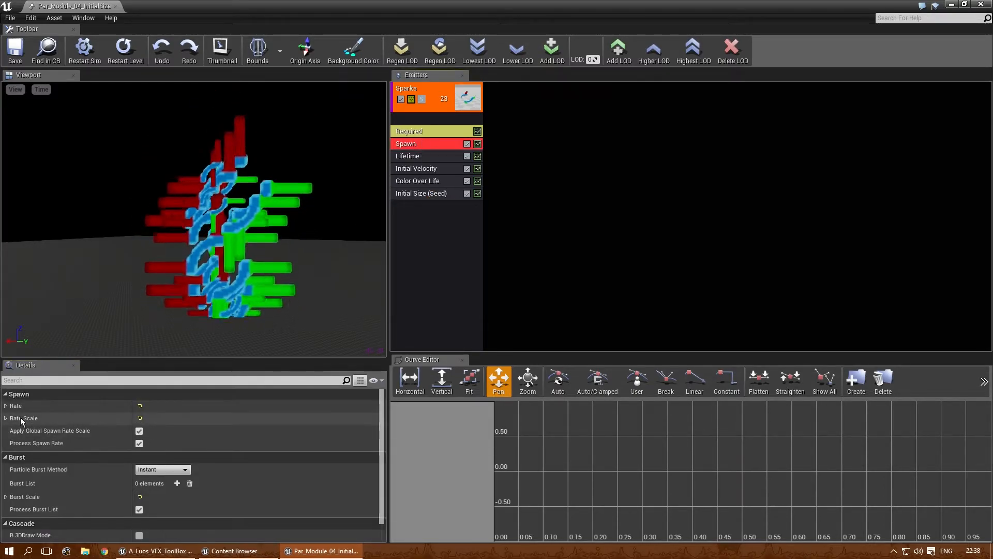
{"action": "left_click", "coordinate": [6, 406]}
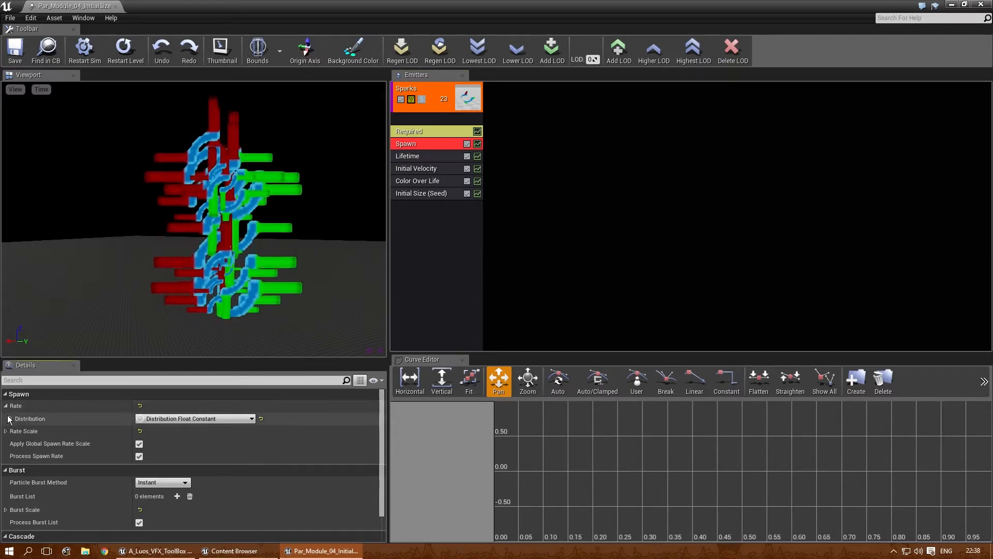
{"action": "left_click", "coordinate": [6, 418]}
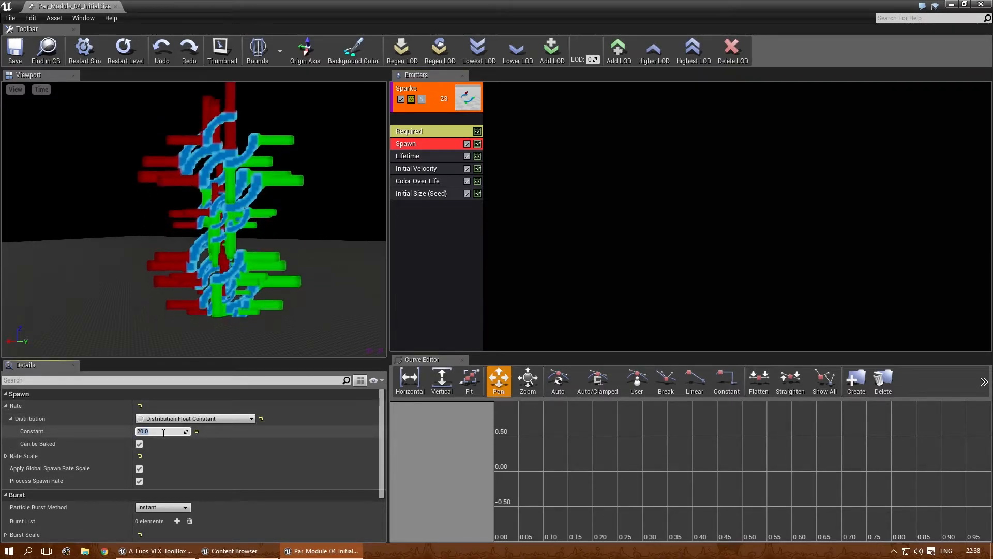
{"action": "type", "text": "1.0"}
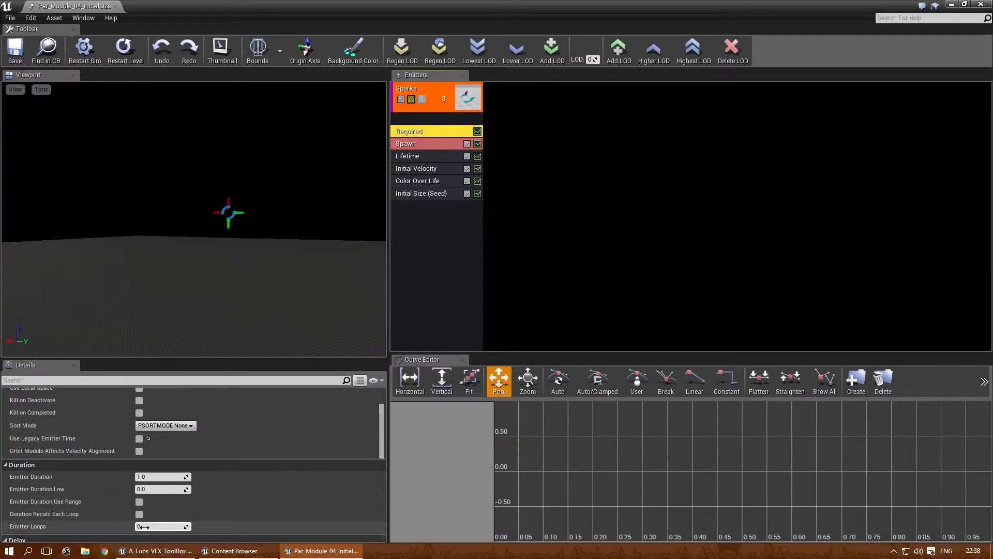
Set the emitter's Emitter Loops to 2.
{"action": "left_click", "coordinate": [162, 525]}
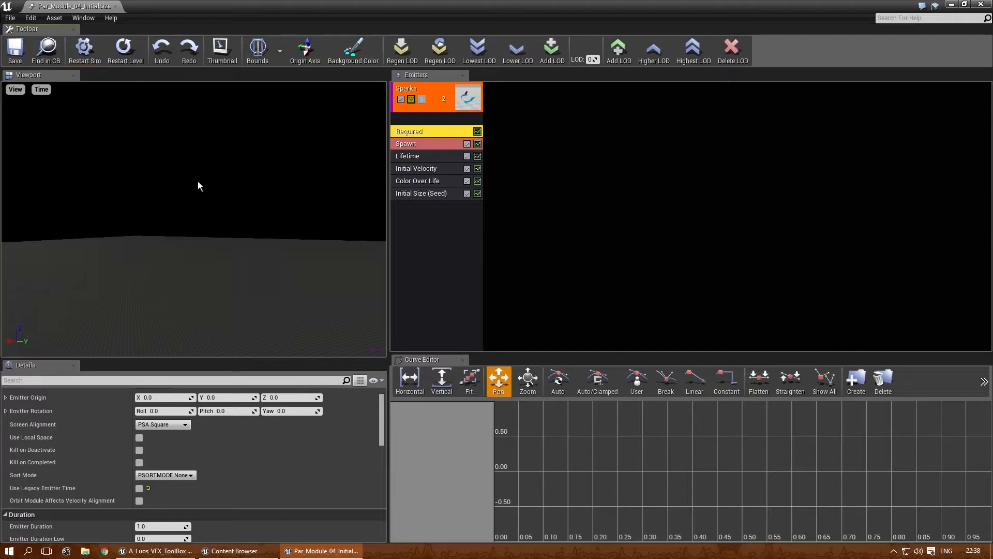
{"action": "scroll", "scroll_direction": "down", "scroll_amount": 3}
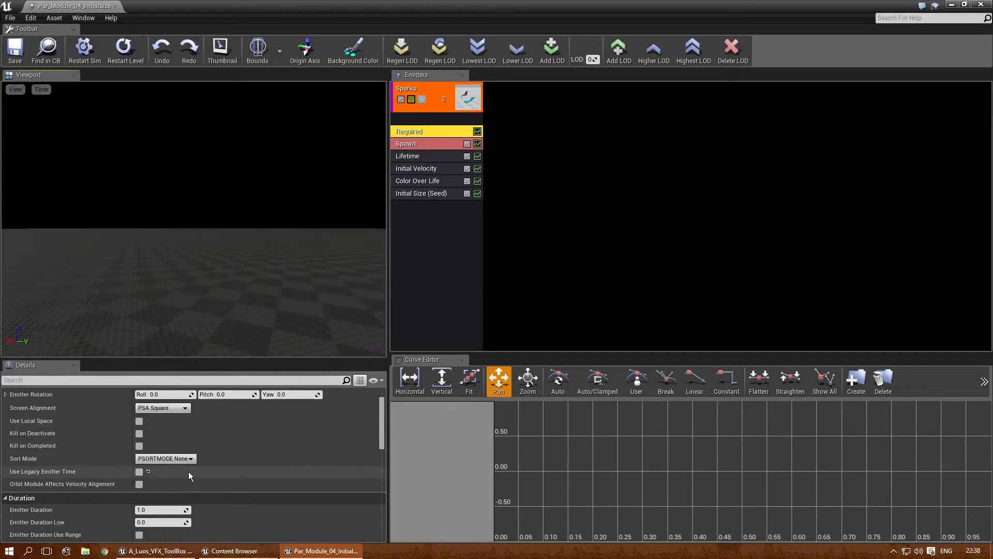
{"action": "scroll", "scroll_direction": "down", "scroll_amount": 3}
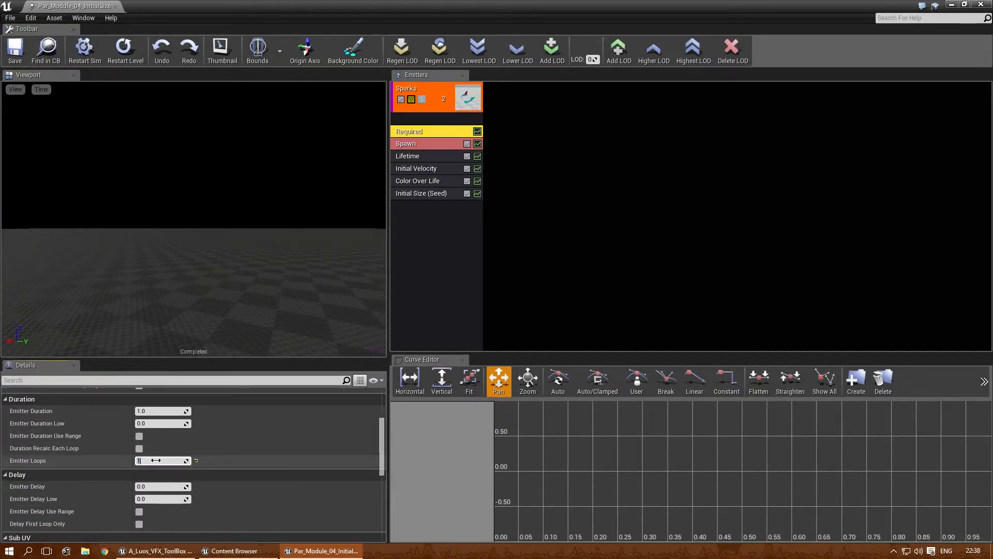
{"action": "type", "text": "2"}
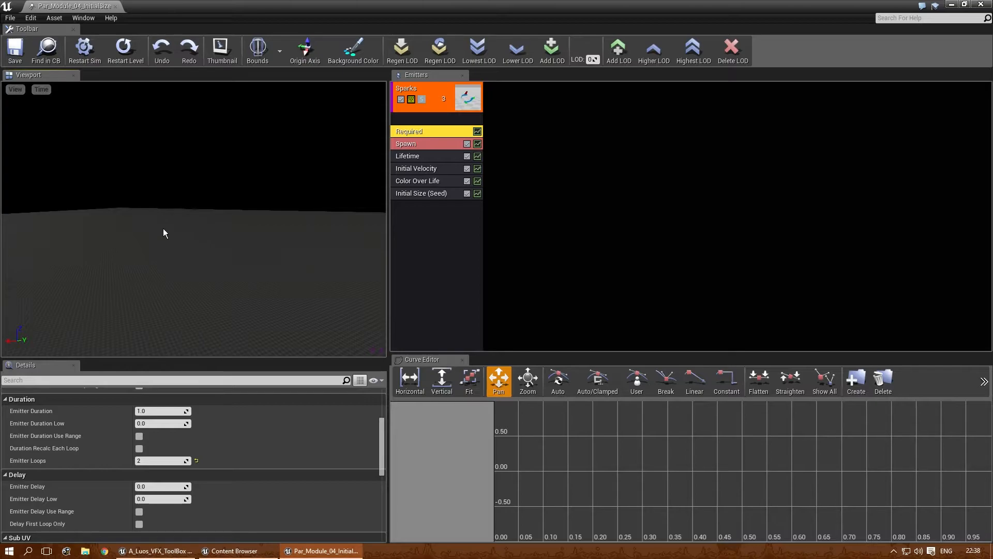
{"action": "left_click", "coordinate": [420, 193]}
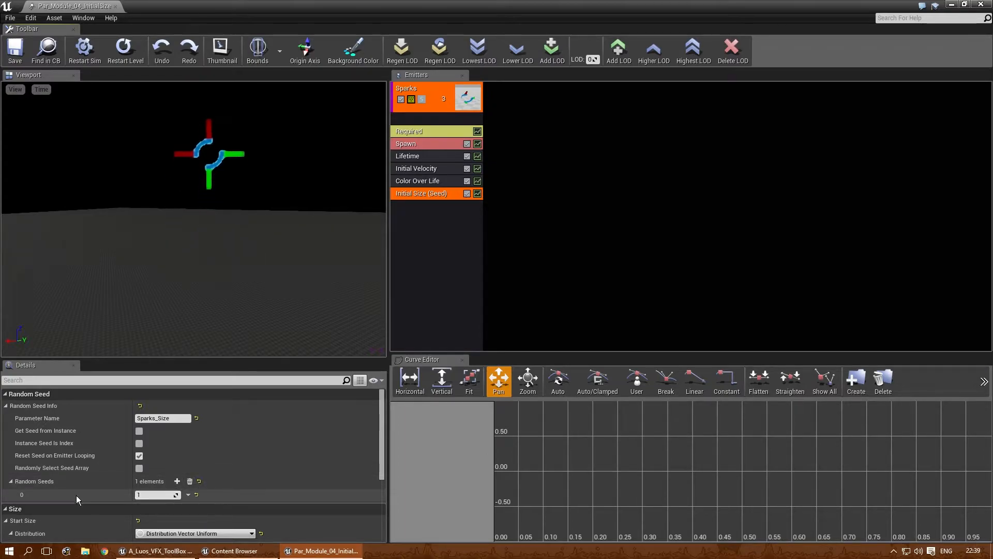
Enter random seed values 0 and 1 and enable Randomly Select Seed Array.
{"action": "left_click", "coordinate": [177, 482]}
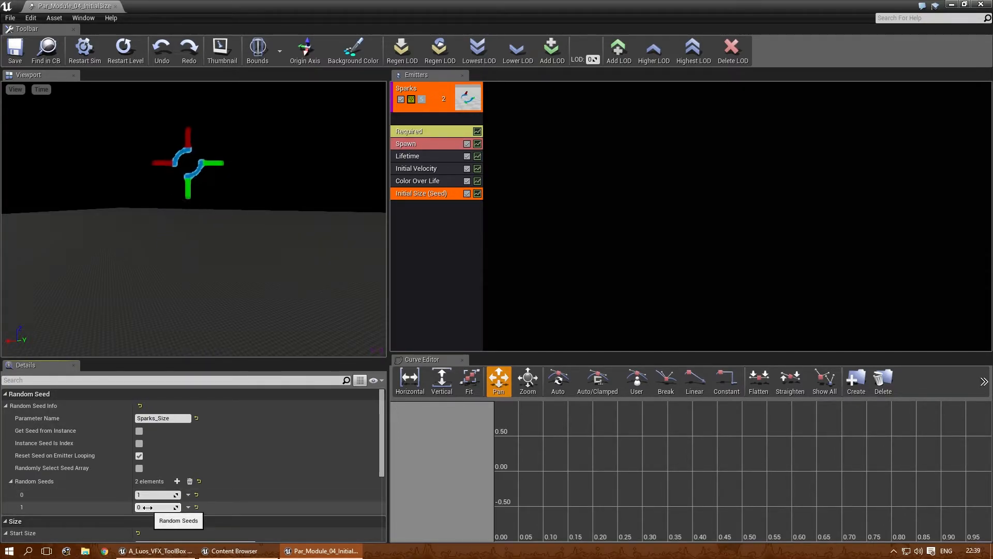
{"action": "left_click", "coordinate": [125, 49]}
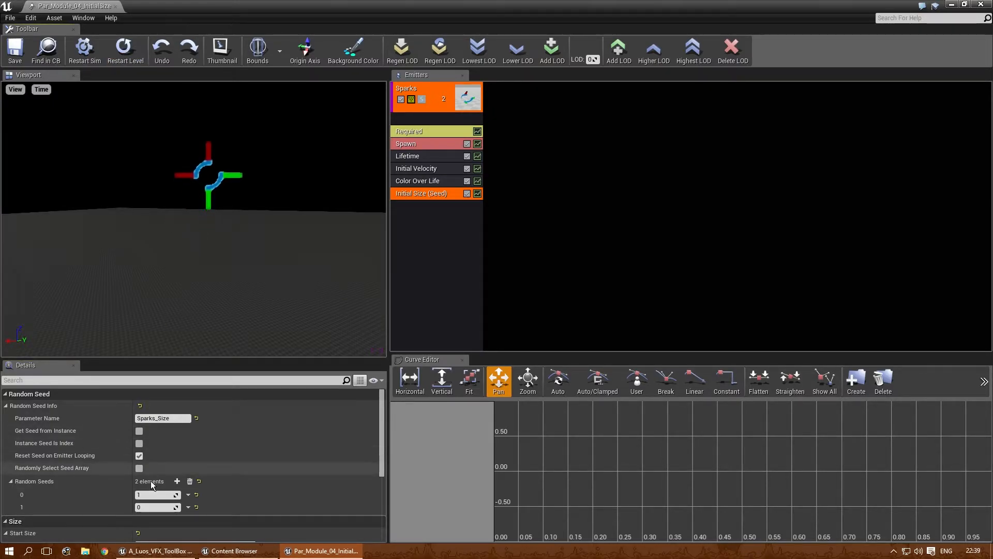
{"action": "left_click", "coordinate": [155, 494]}
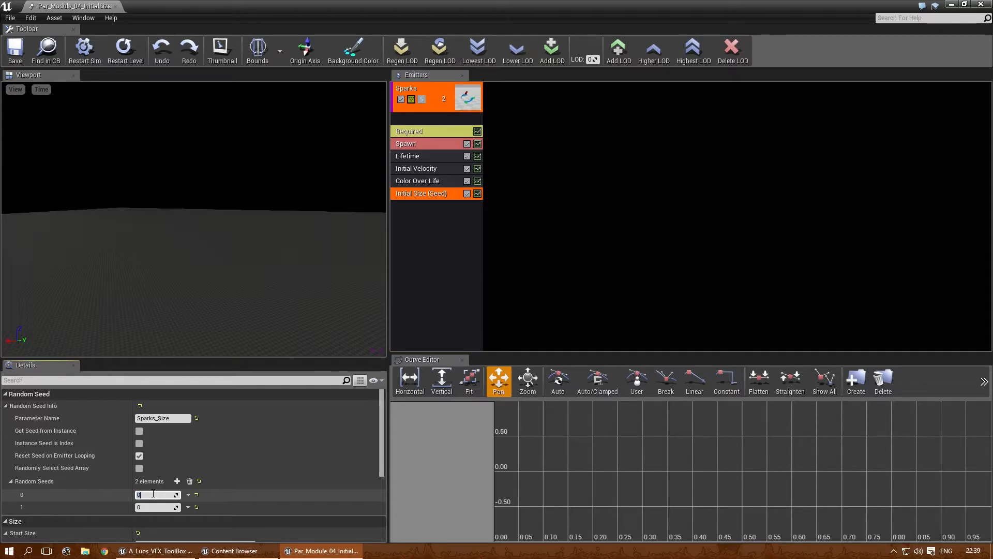
{"action": "mouse_move", "coordinate": [178, 497]}
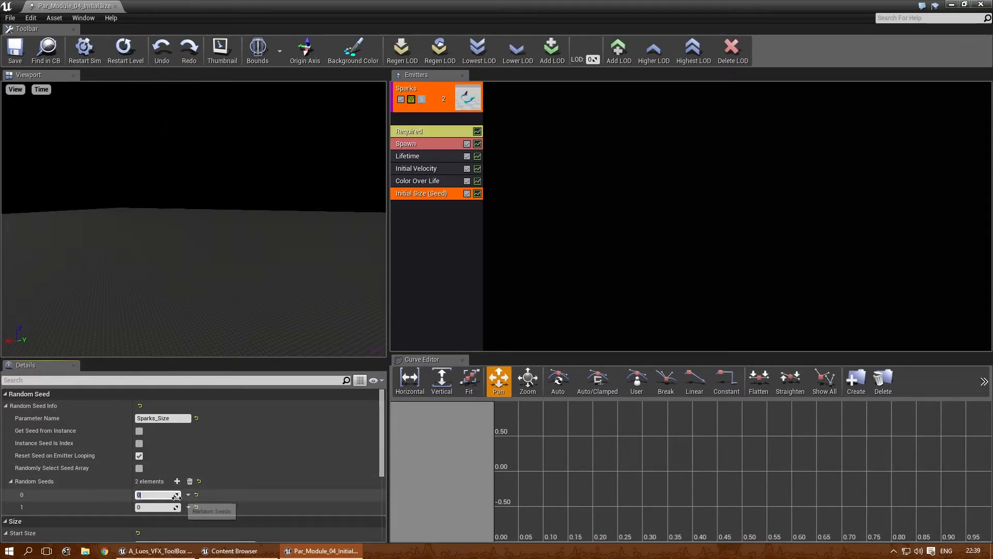
{"action": "left_click", "coordinate": [155, 507]}
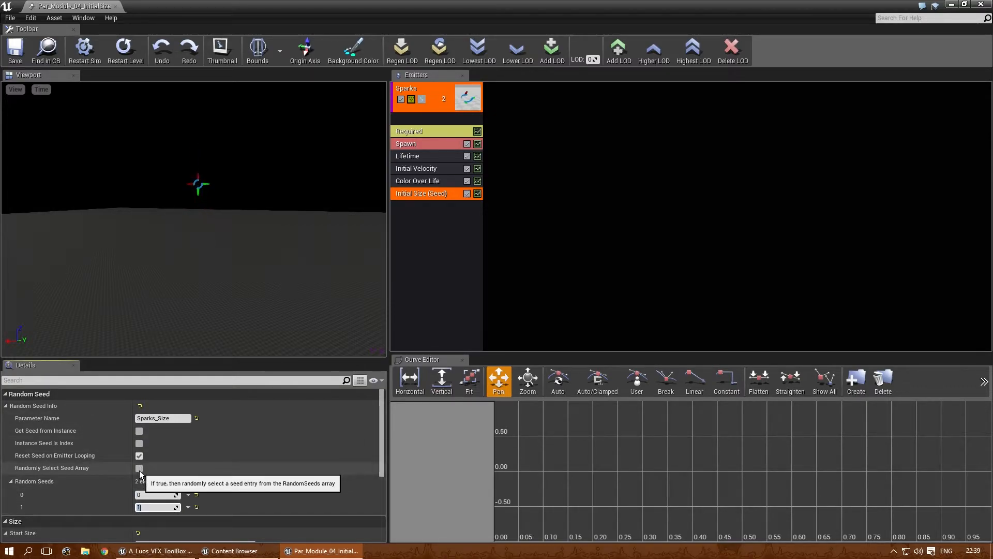
{"action": "left_click", "coordinate": [139, 467]}
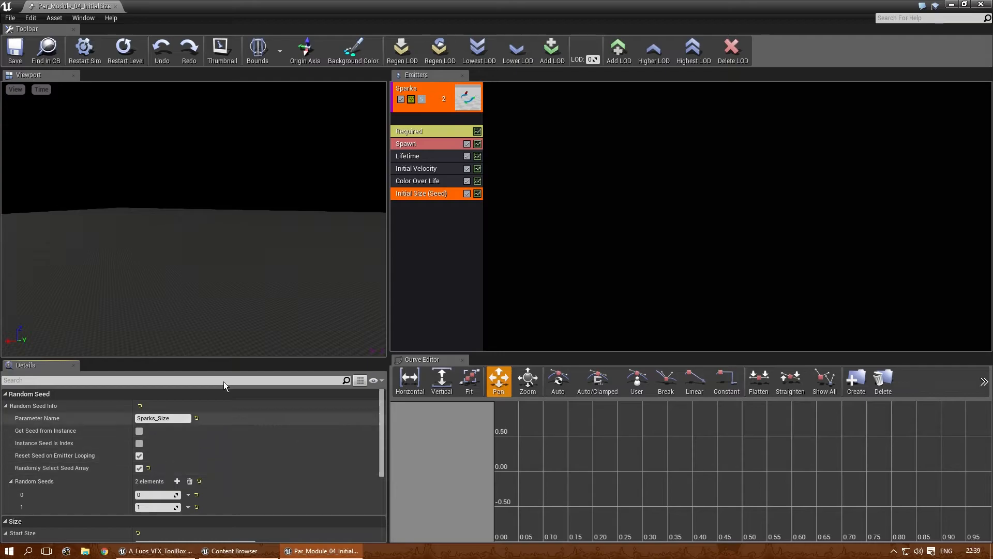
{"action": "mouse_move", "coordinate": [204, 220]}
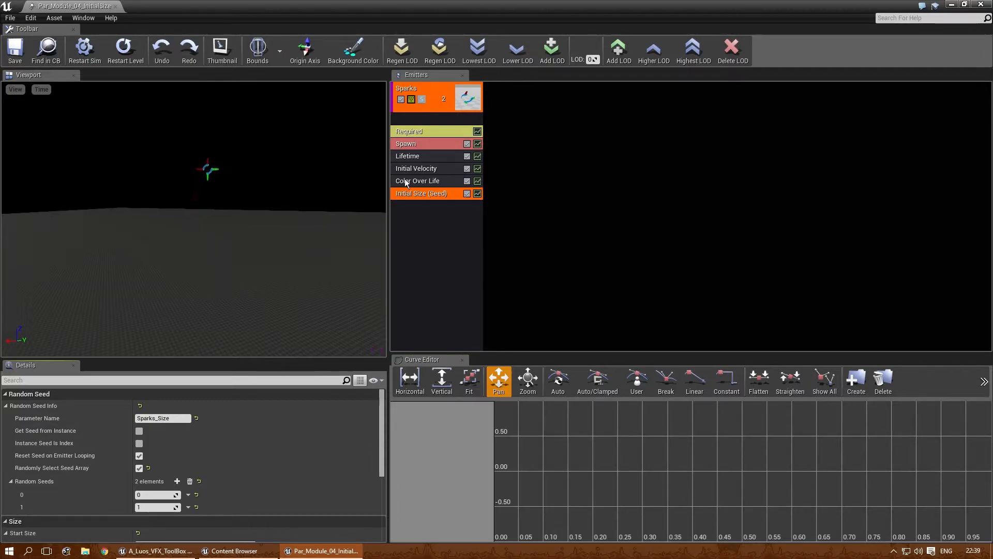
Set the Sparks Spawn rate constant to 2.0.
{"action": "left_click", "coordinate": [418, 143]}
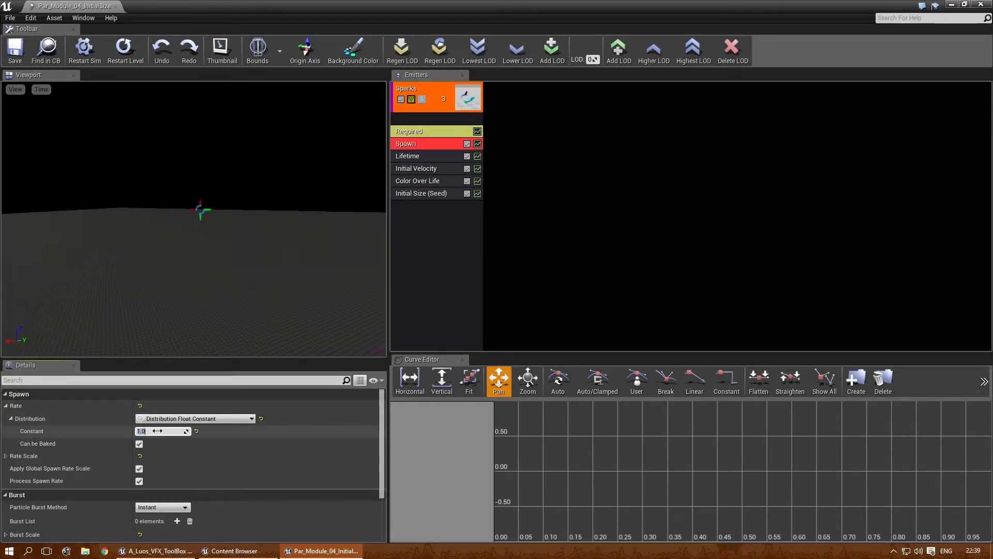
{"action": "type", "text": "2.0"}
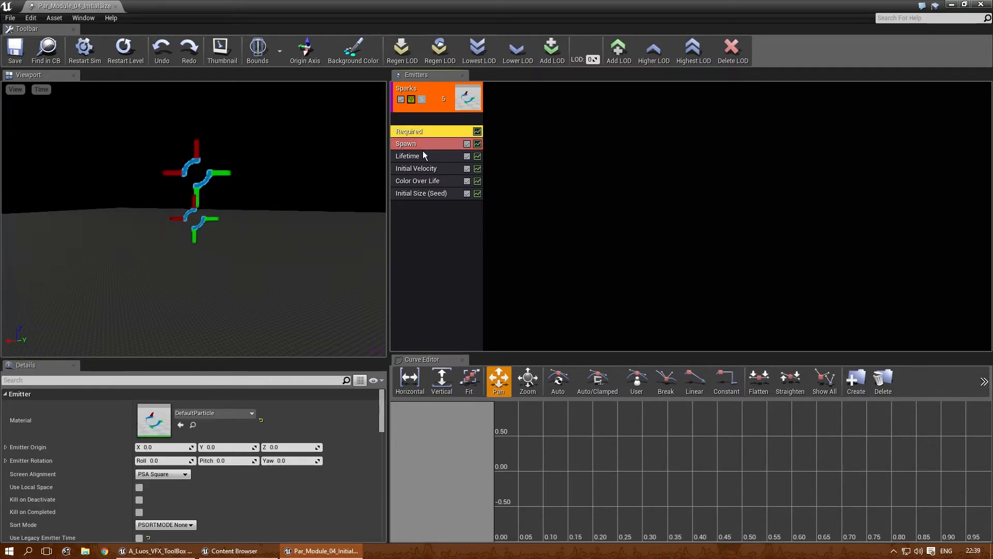
{"action": "left_click", "coordinate": [406, 143]}
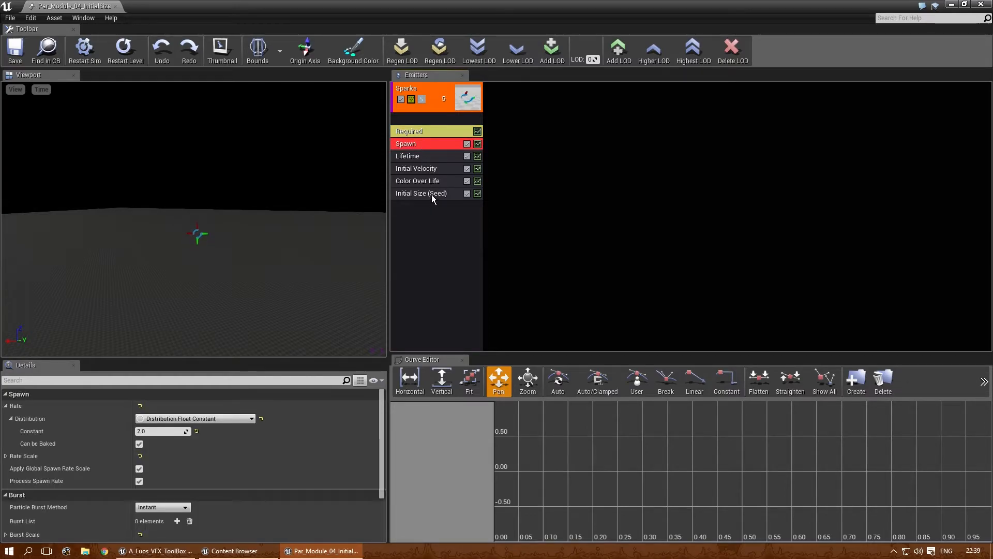
Expand the Sparks_Size seed array to three entries, entering 1337 as the third.
{"action": "left_click", "coordinate": [420, 193]}
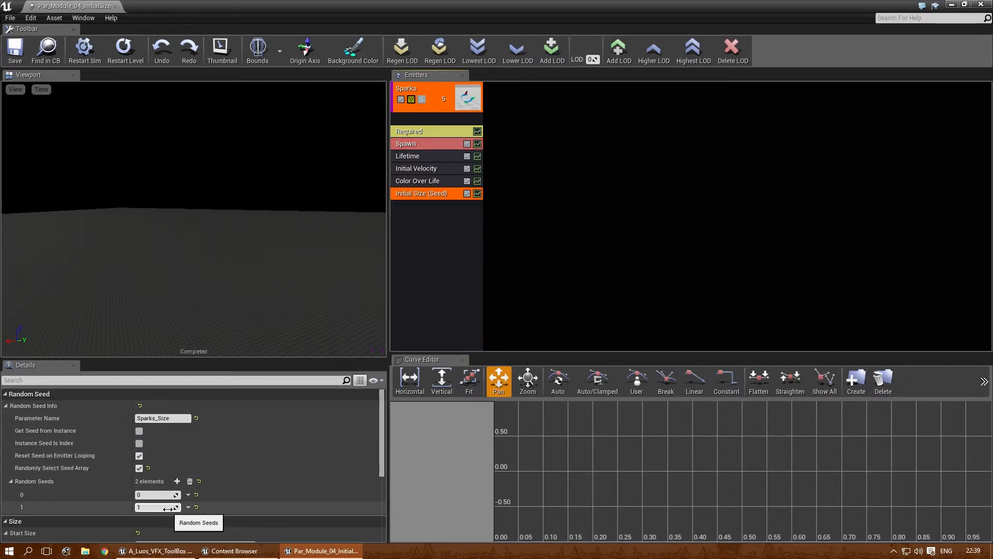
{"action": "left_click", "coordinate": [189, 481]}
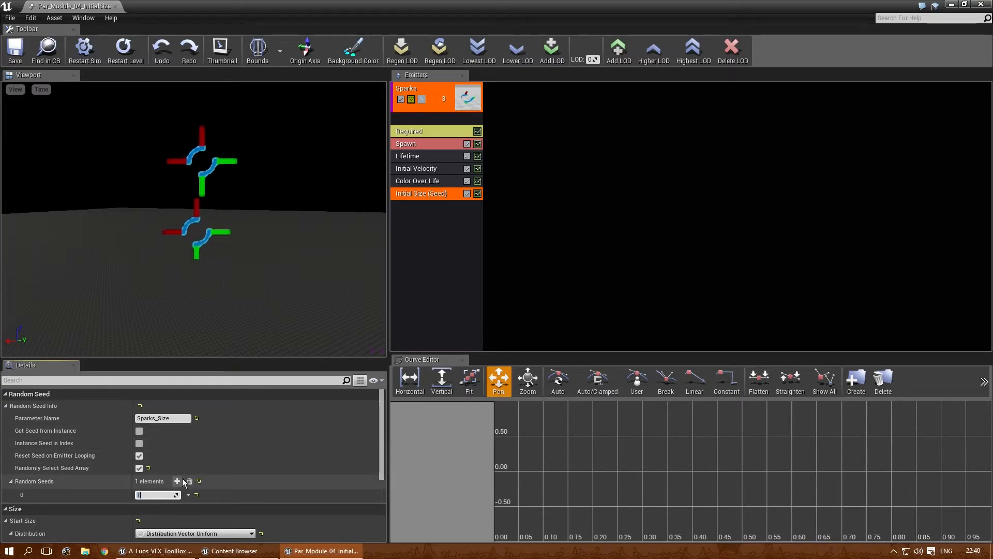
{"action": "left_click", "coordinate": [177, 480]}
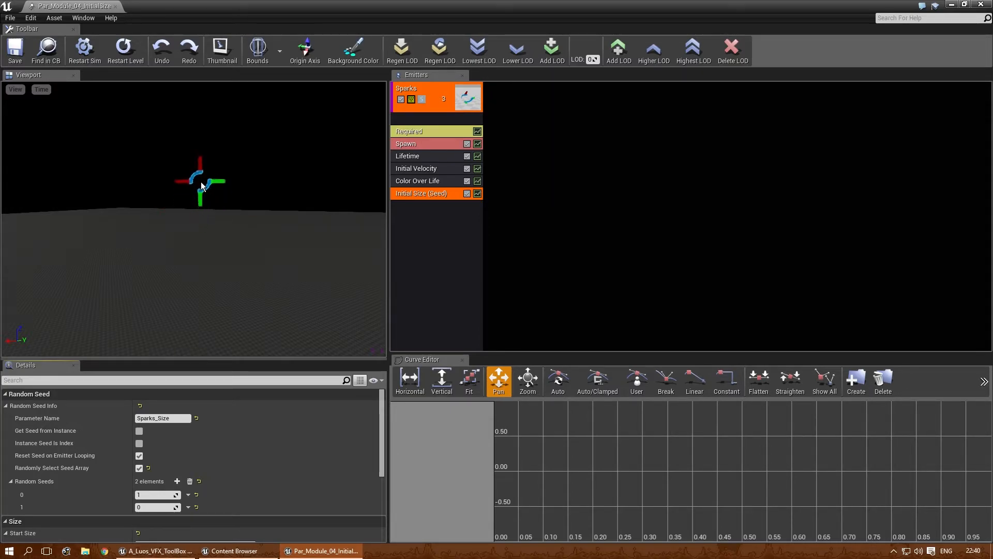
{"action": "left_click", "coordinate": [177, 481]}
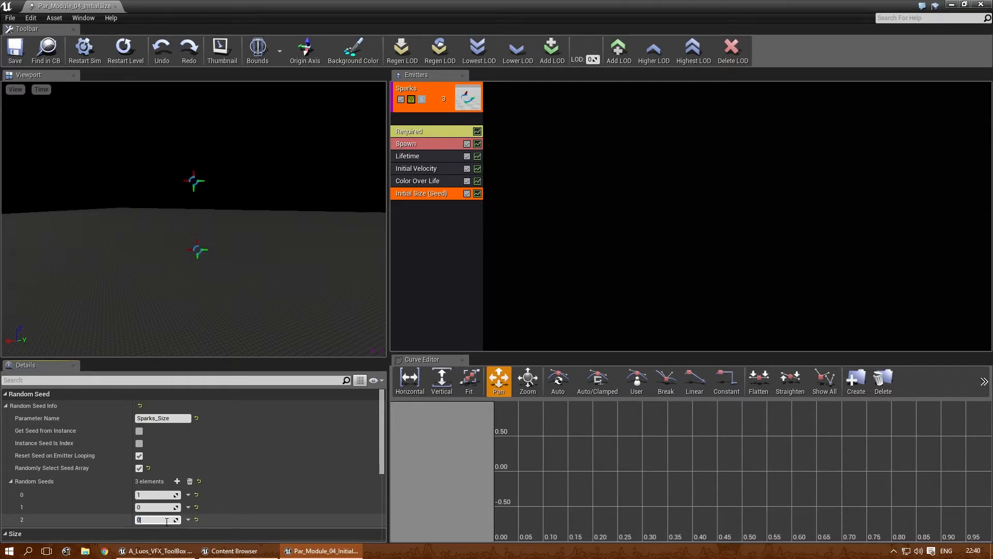
{"action": "type", "text": "1337"}
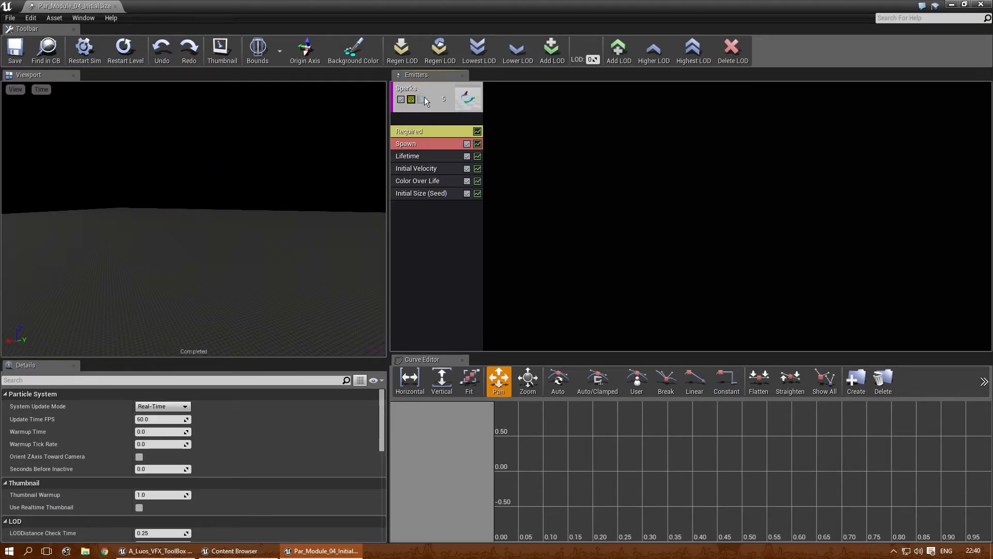
Duplicate the Sparks emitter, agreeing to turn off soloing.
{"action": "right_click", "coordinate": [435, 99]}
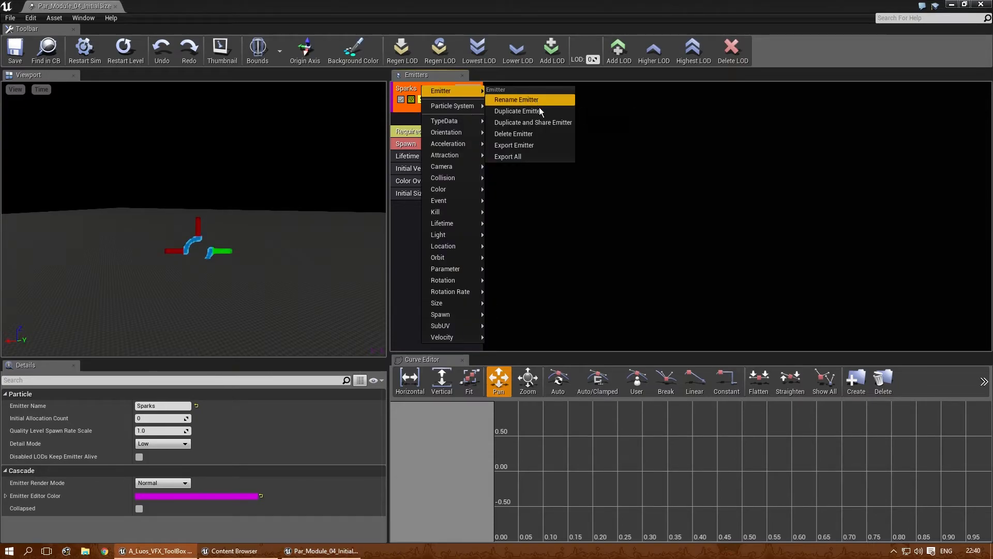
{"action": "left_click", "coordinate": [517, 111]}
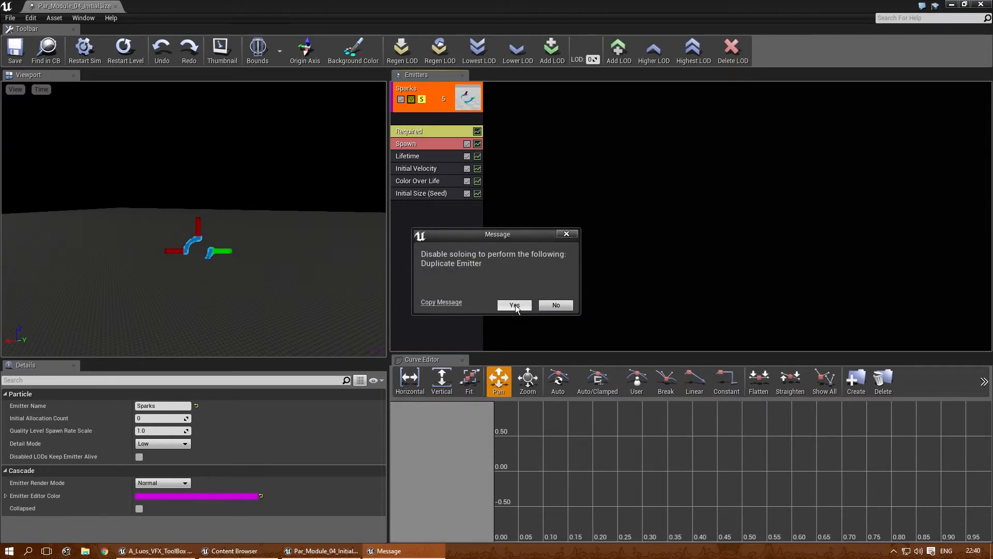
{"action": "left_click", "coordinate": [514, 305]}
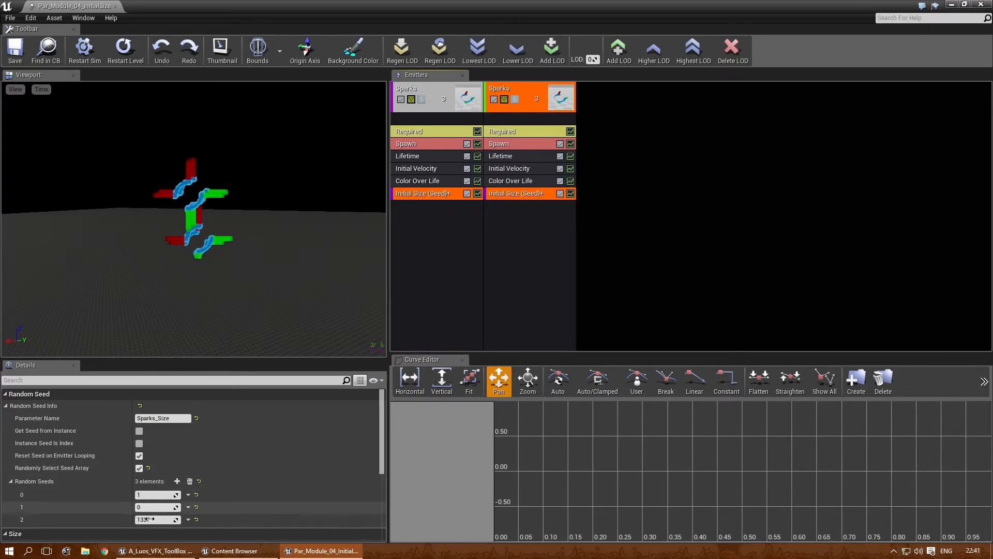
Enter seed 1337 and add a fourth seed array entry with value 12.
{"action": "type", "text": "1337"}
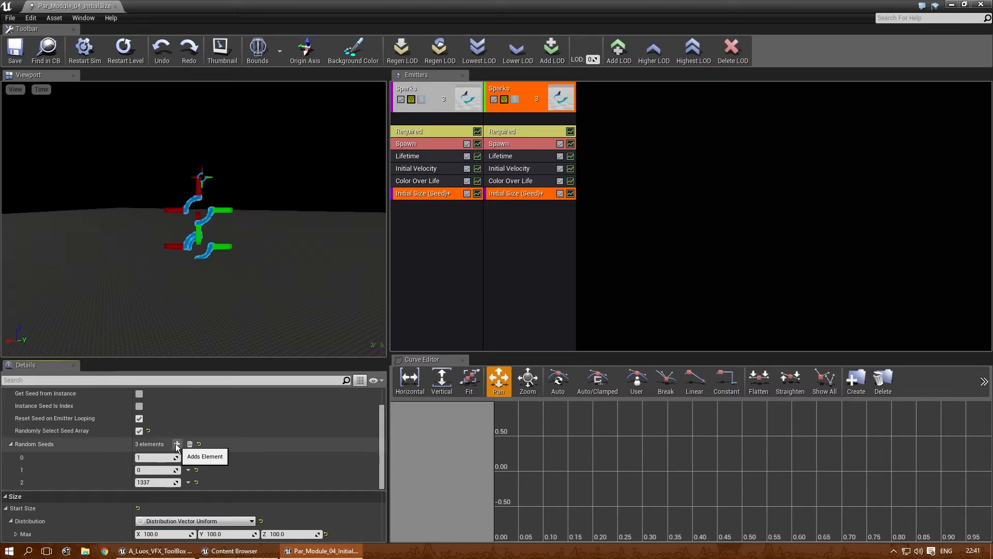
{"action": "left_click", "coordinate": [177, 443]}
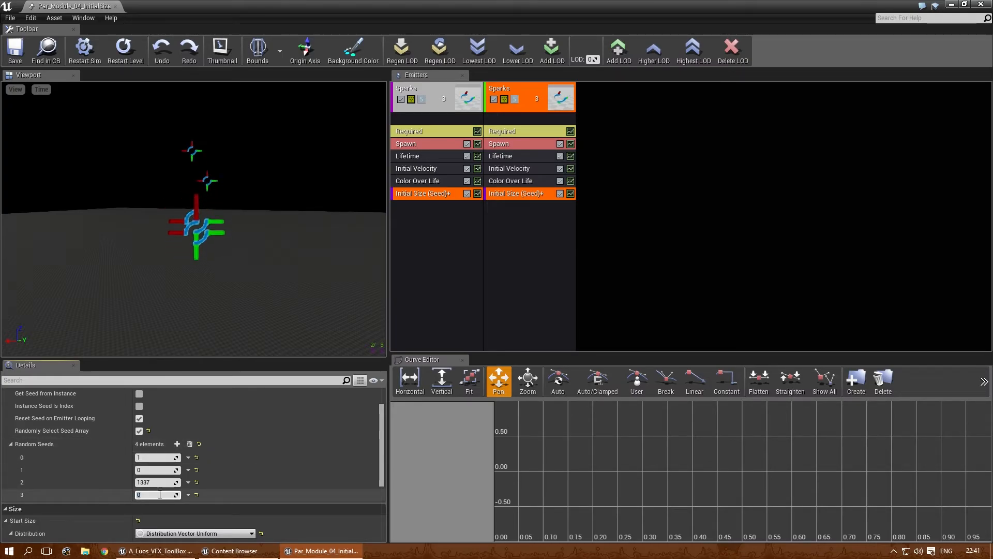
{"action": "type", "text": "12"}
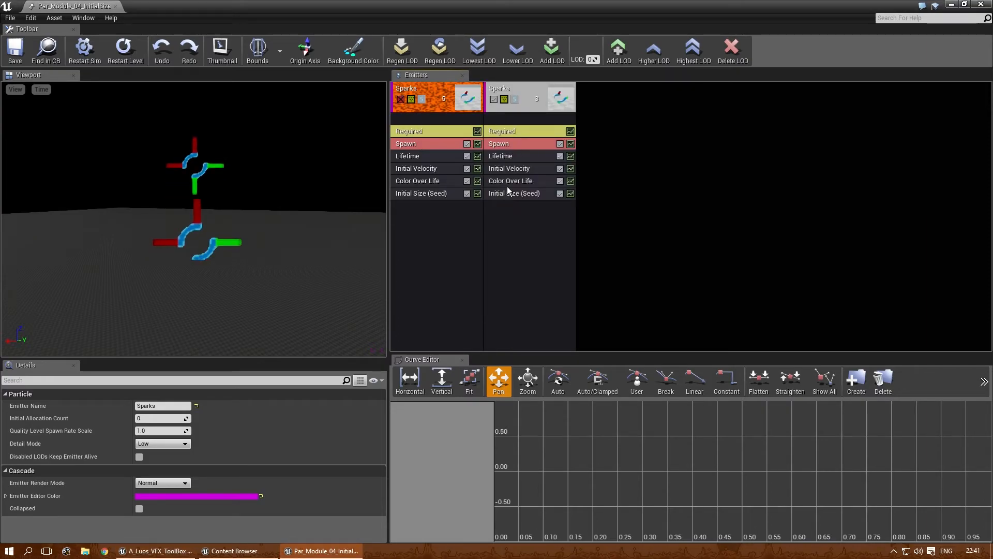
Set the duplicate emitter's single Initial Size (Seed) value to 2.
{"action": "left_click", "coordinate": [513, 192]}
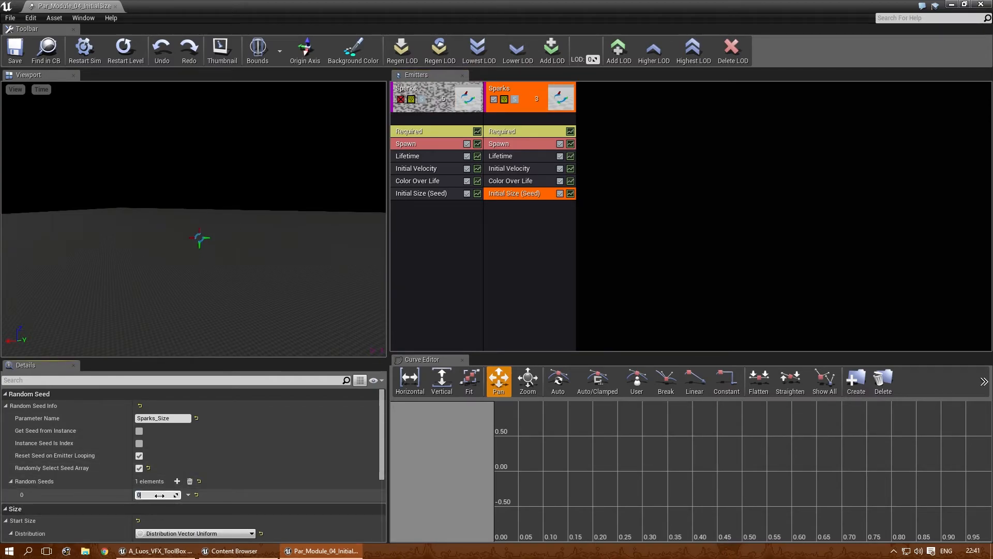
{"action": "left_click", "coordinate": [155, 494]}
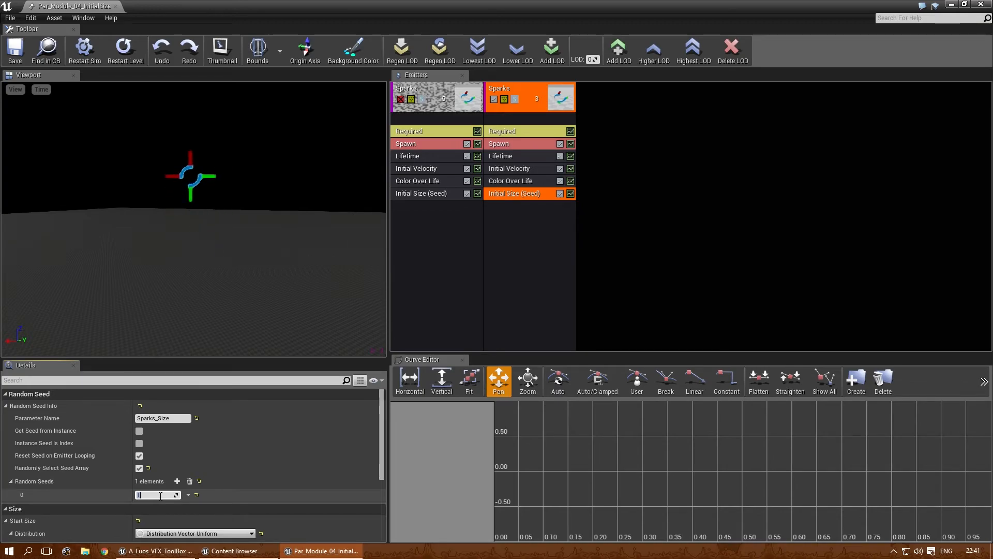
{"action": "type", "text": "2"}
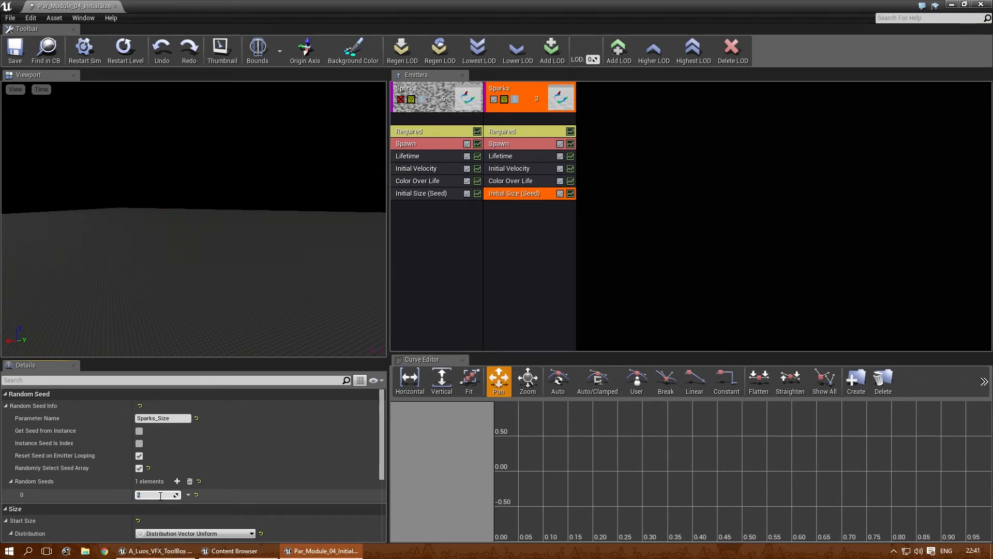
Expand the original Sparks emitter's seed array, entering seeds 3, 1337 and 80081.
{"action": "type", "text": "3"}
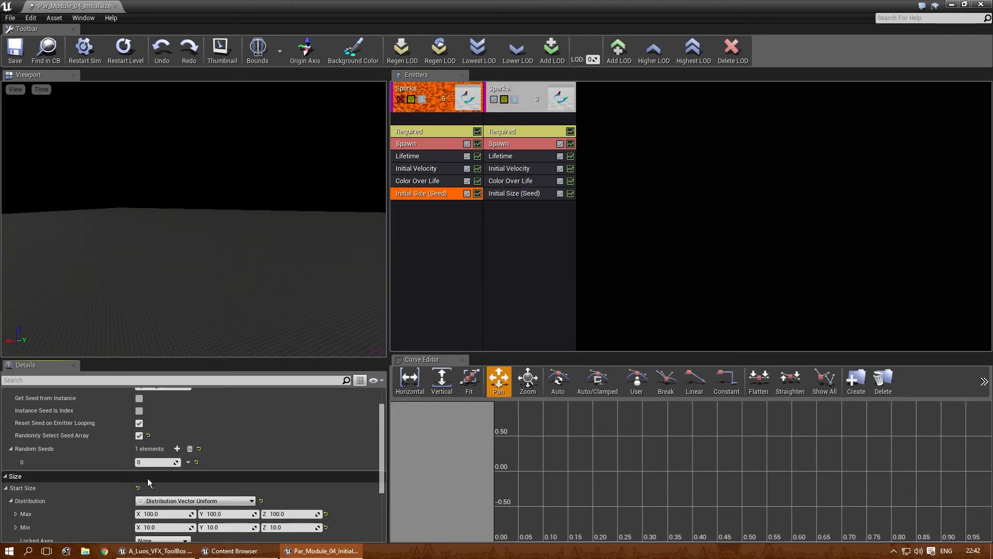
{"action": "type", "text": "3"}
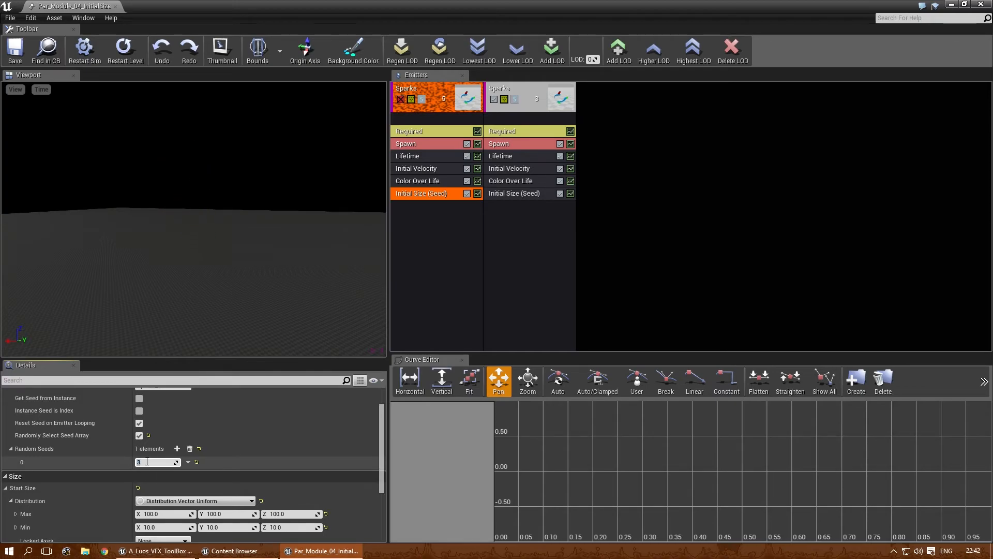
{"action": "left_click", "coordinate": [529, 98]}
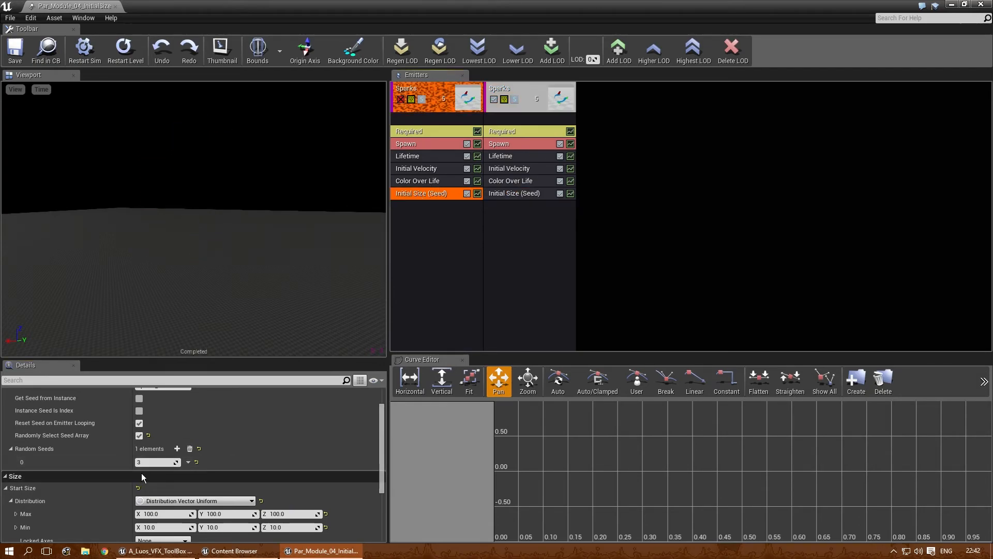
{"action": "left_click", "coordinate": [177, 449]}
{"action": "type", "text": "112"}
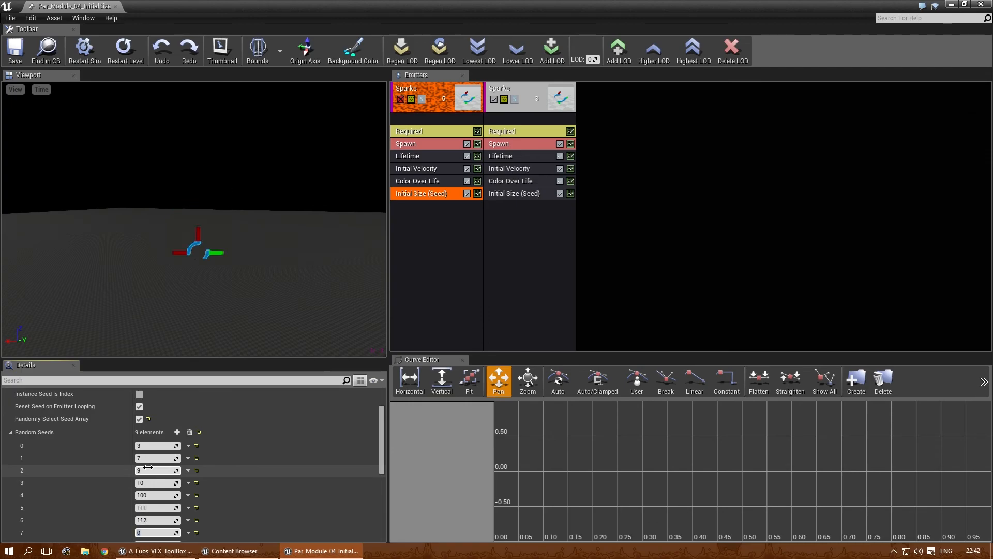
{"action": "type", "text": "1337"}
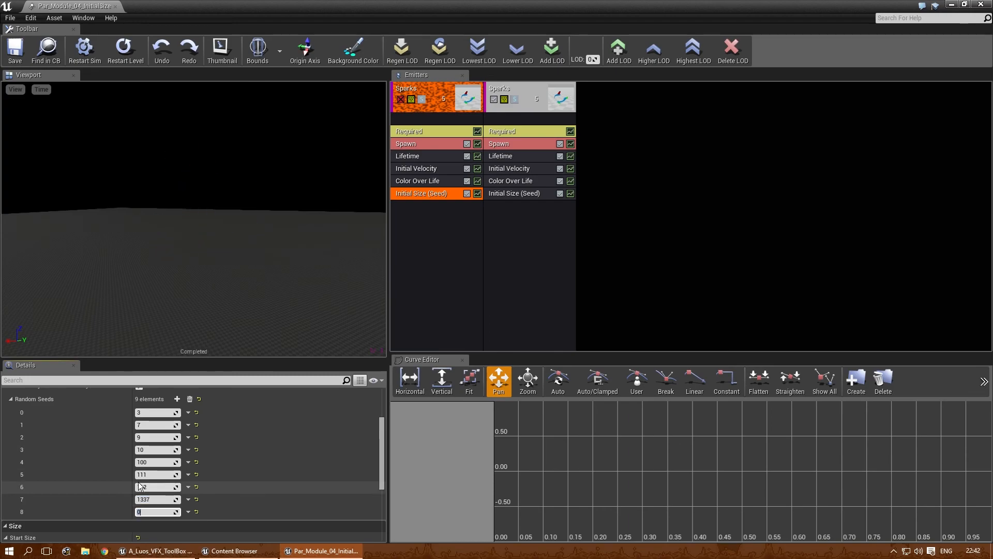
{"action": "type", "text": "80081"}
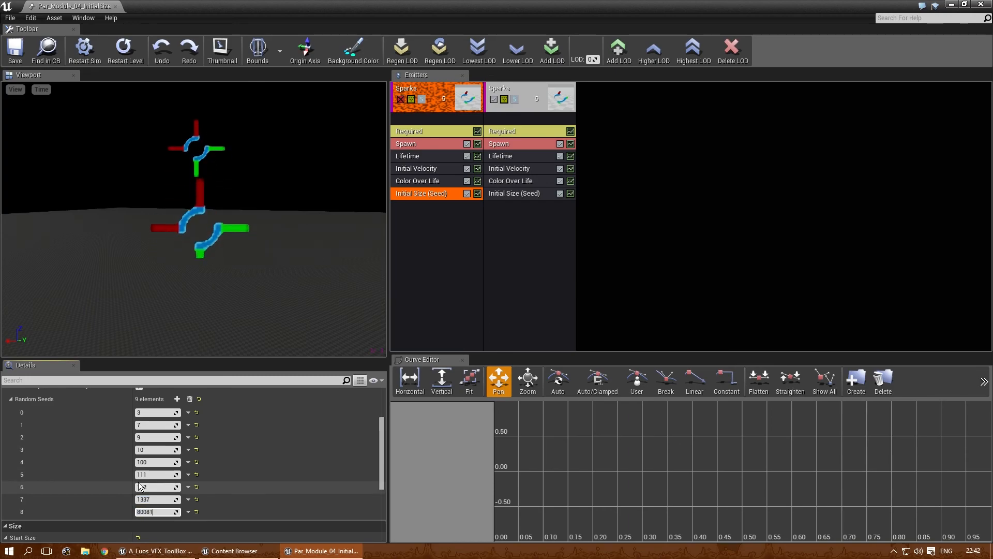